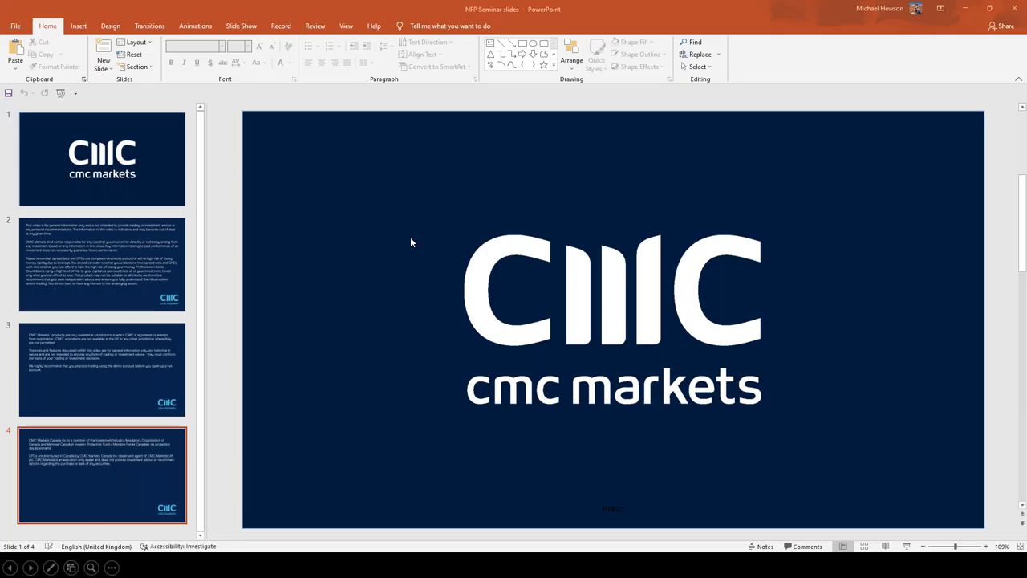
# Switch to CMC Markets showing the EUR/USD daily chart with SMA 50/200 and stochastic.
pyautogui.click(102, 474)
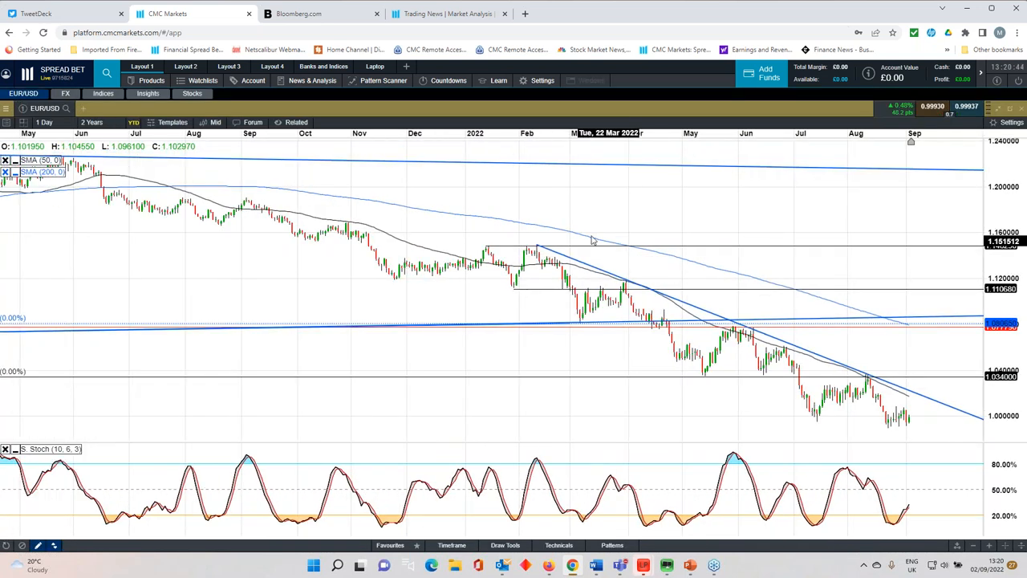
# Show EUR/USD as a weekly chart spanning five years.
pyautogui.click(44, 122)
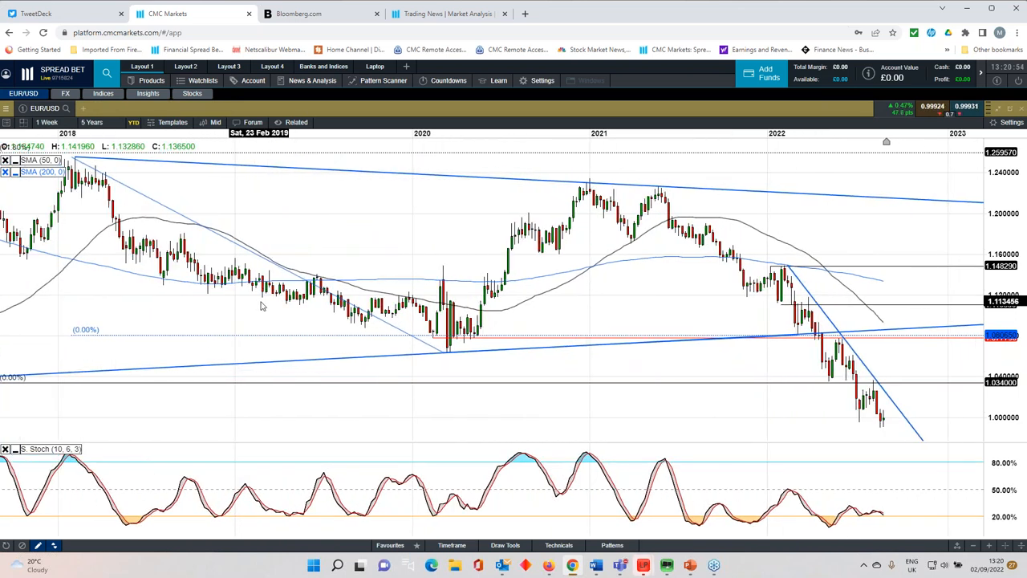
# Go to the CMC Markets Trading News page.
pyautogui.click(447, 14)
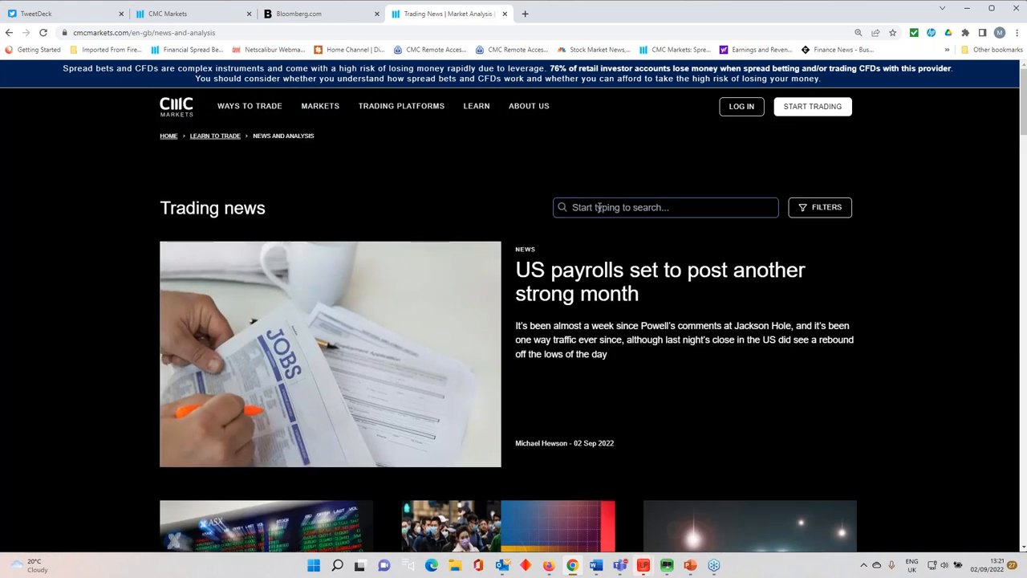
pyautogui.write('parity')
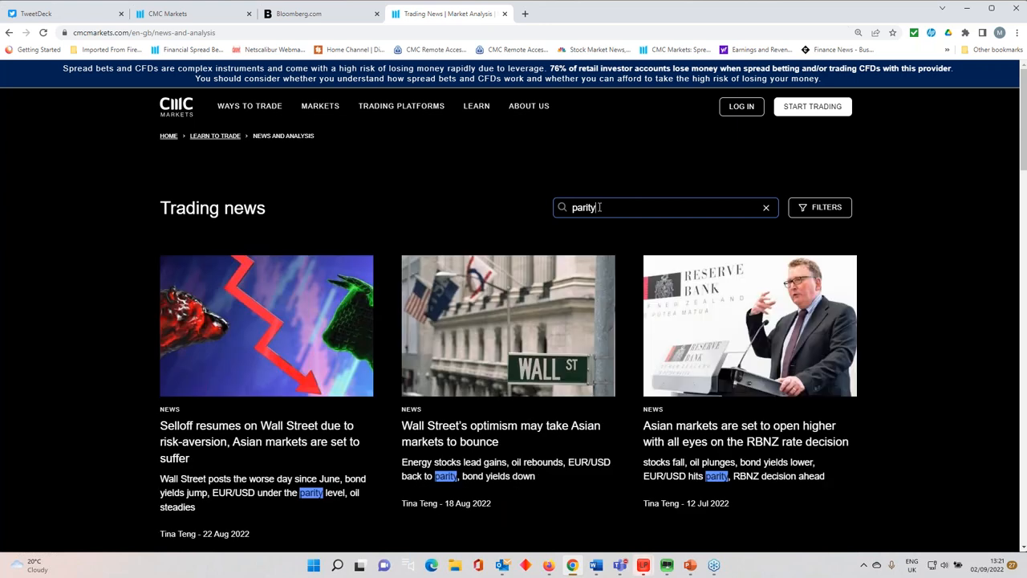
pyautogui.scroll(-3)
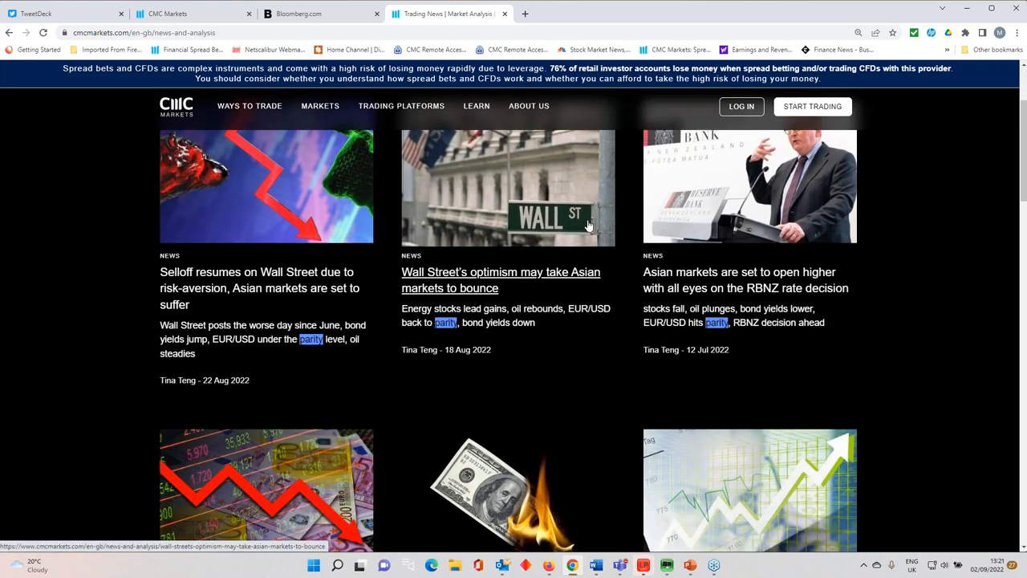
pyautogui.scroll(-3)
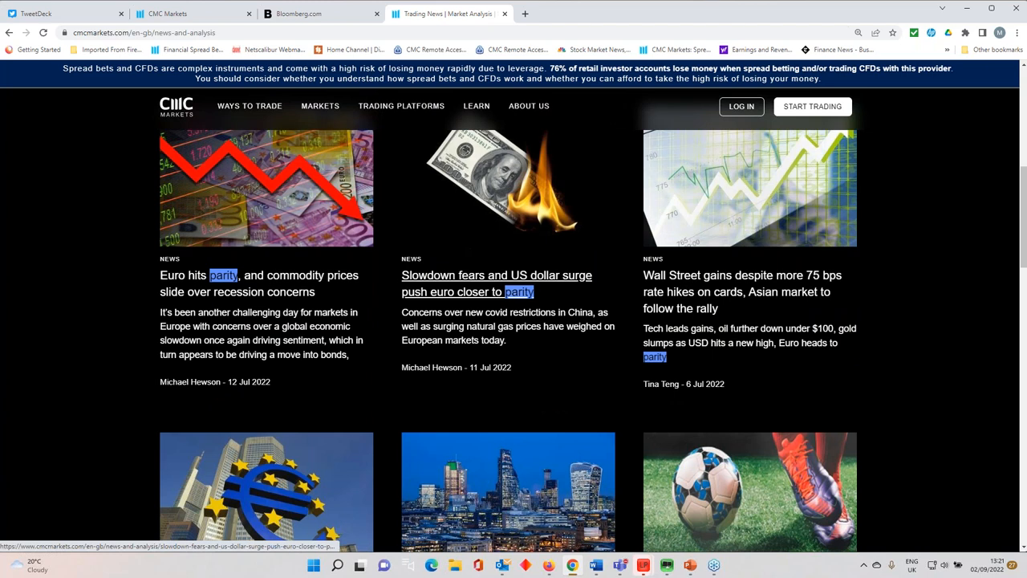
pyautogui.scroll(-3)
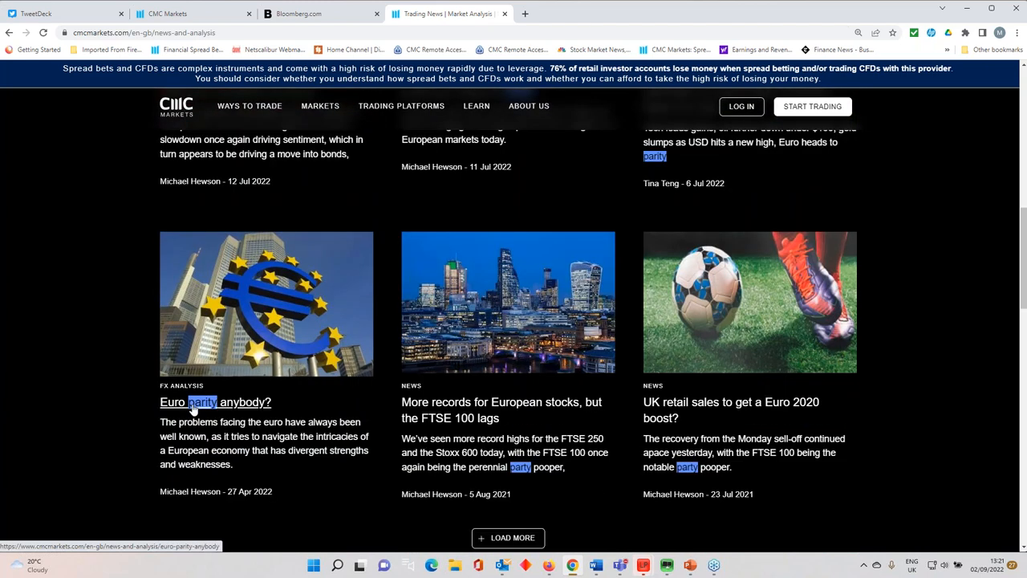
pyautogui.moveTo(194, 409)
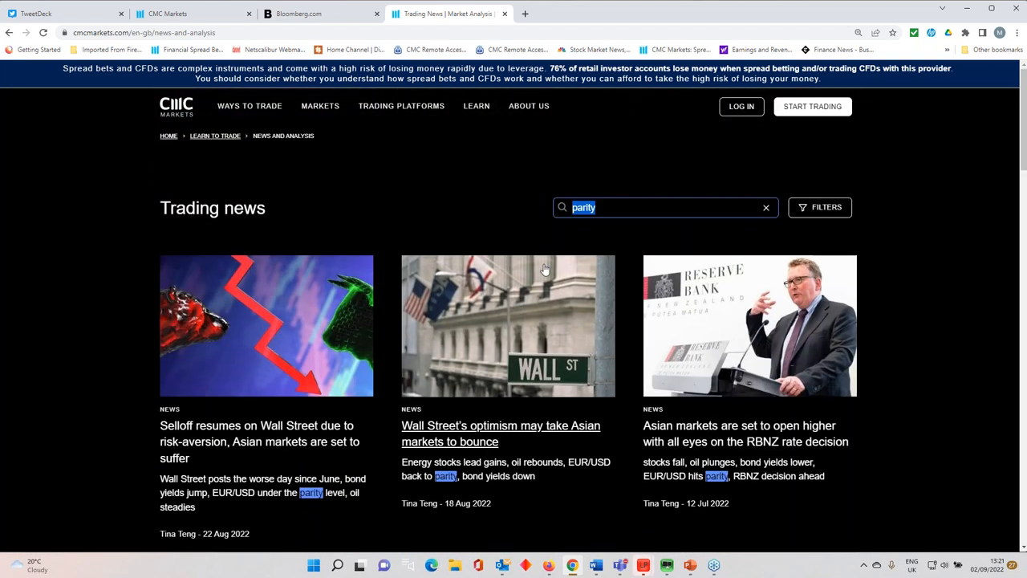
pyautogui.click(766, 207)
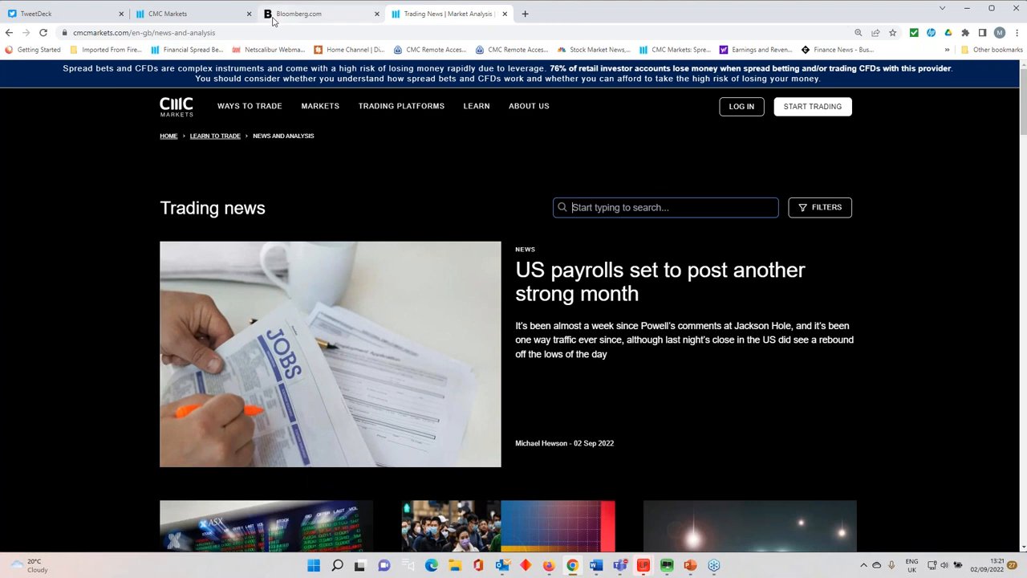
# Return to the EUR/USD weekly chart and change its multi-year range.
pyautogui.click(167, 14)
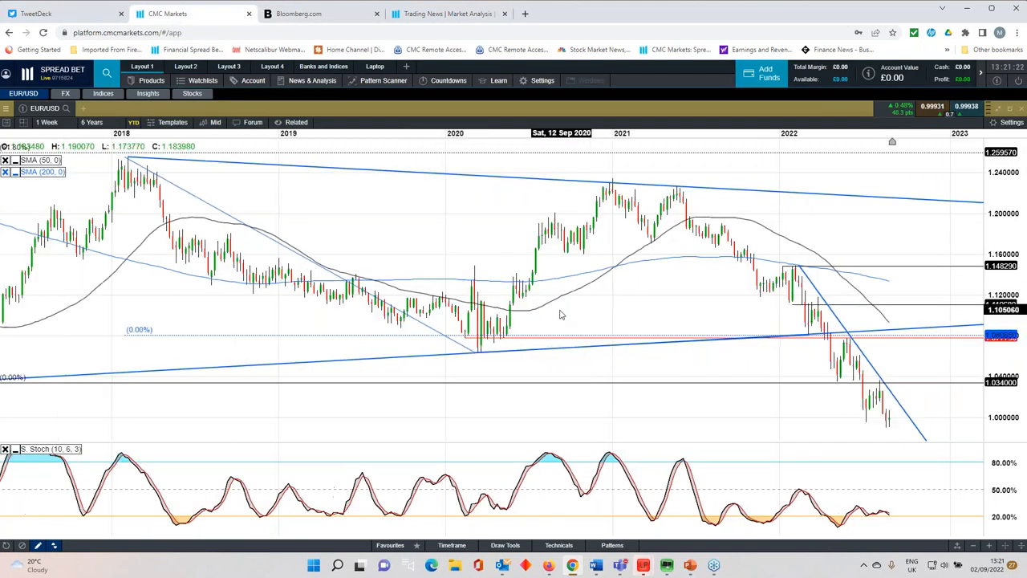
pyautogui.click(93, 122)
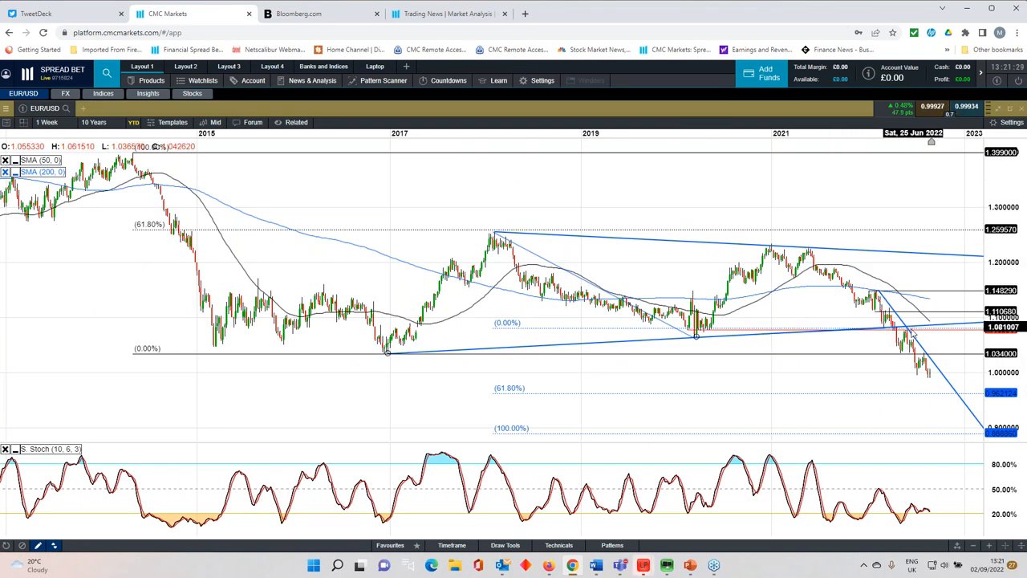
pyautogui.moveTo(921, 379)
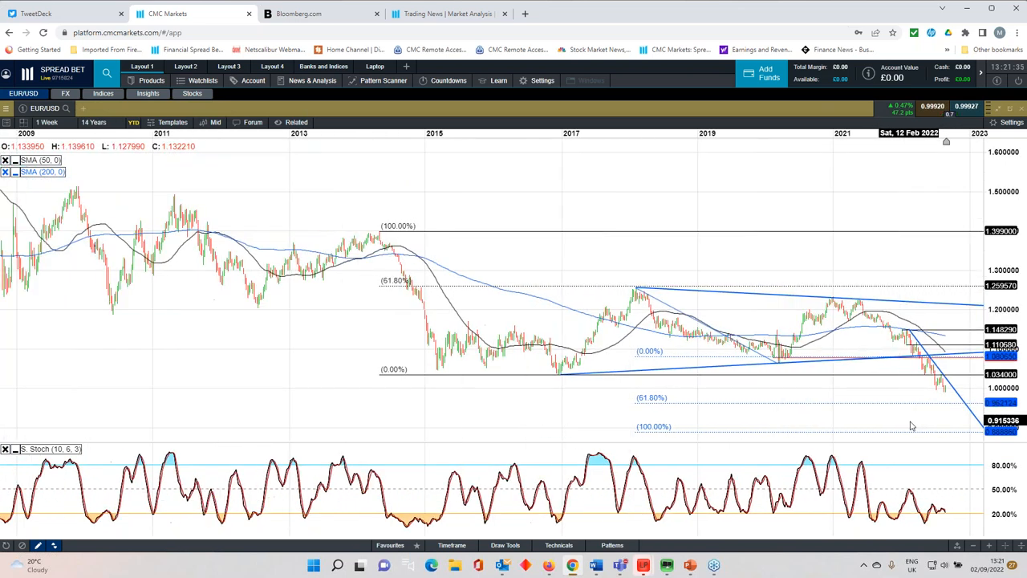
pyautogui.moveTo(954, 447)
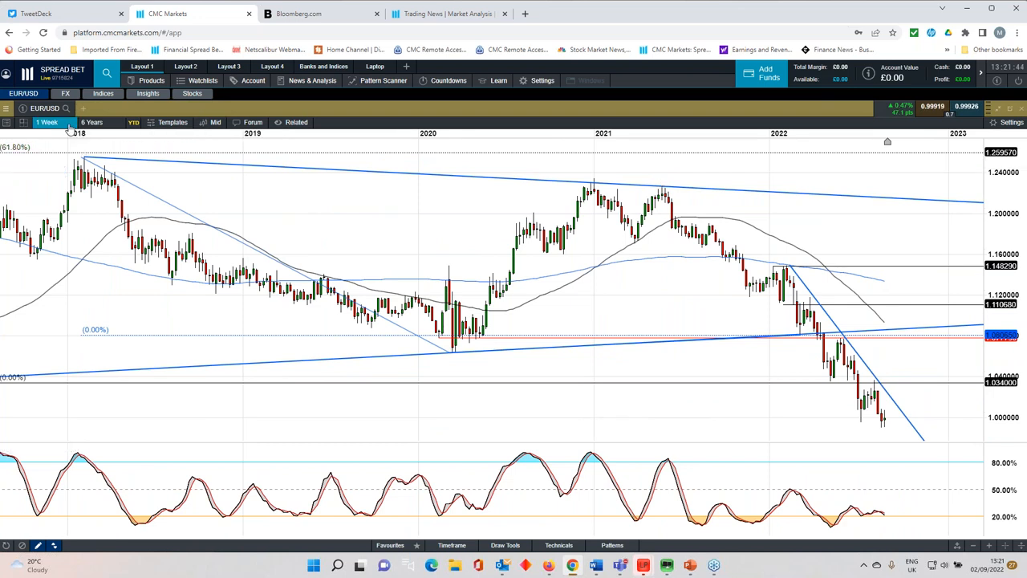
# Switch the EUR/USD chart interval to 1 Day candles.
pyautogui.click(47, 122)
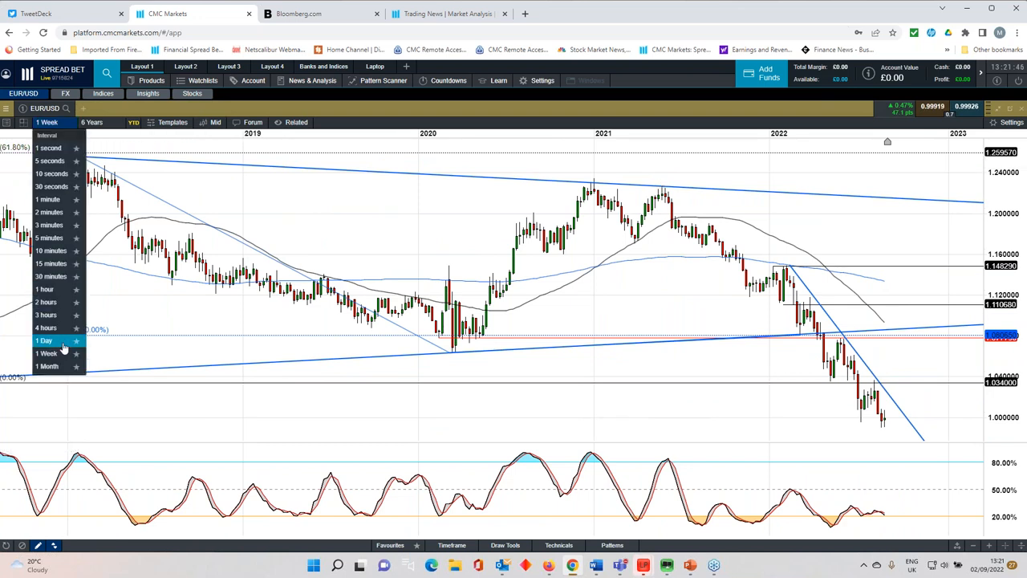
pyautogui.click(44, 340)
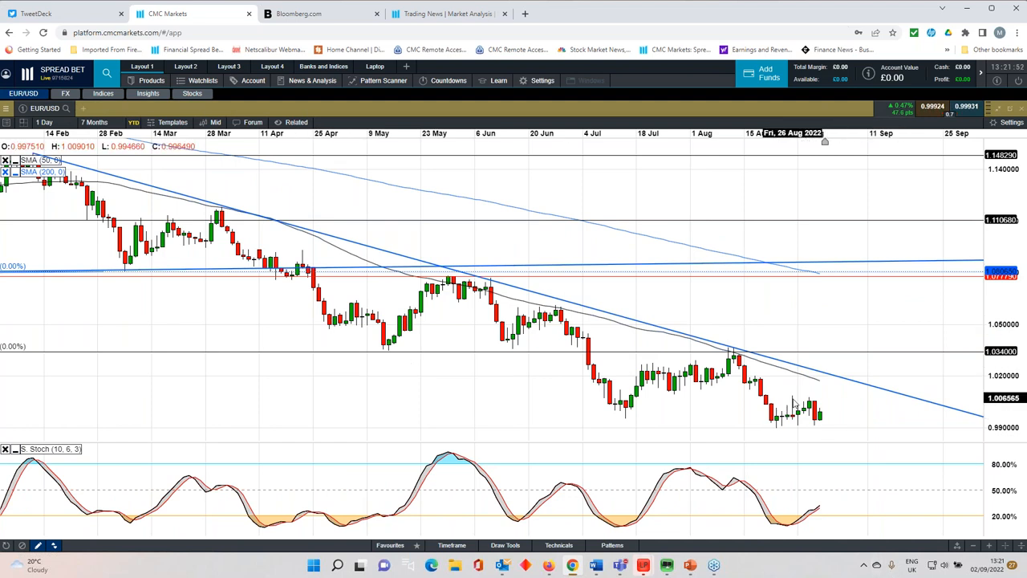
pyautogui.moveTo(810, 403)
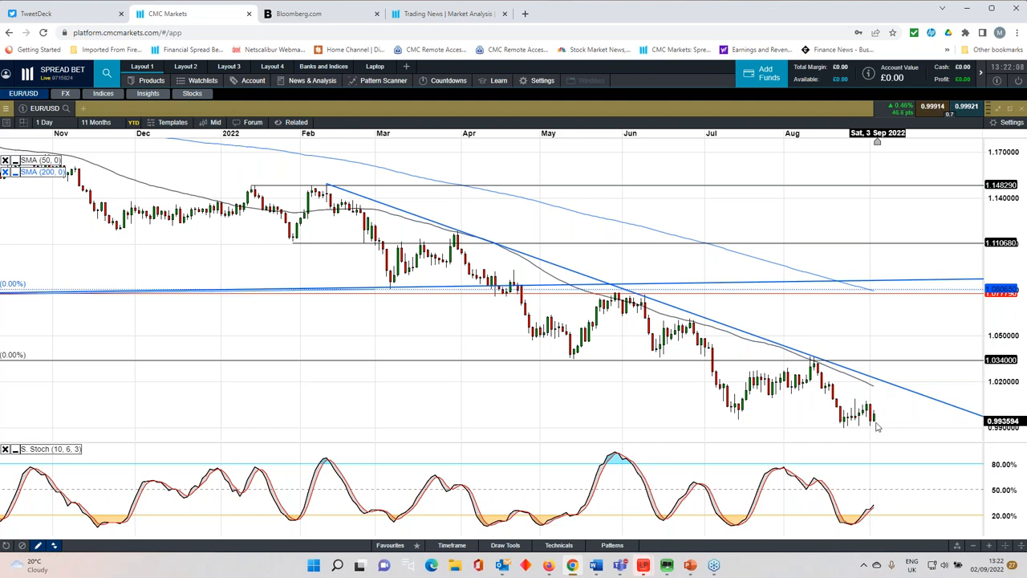
pyautogui.moveTo(850, 431)
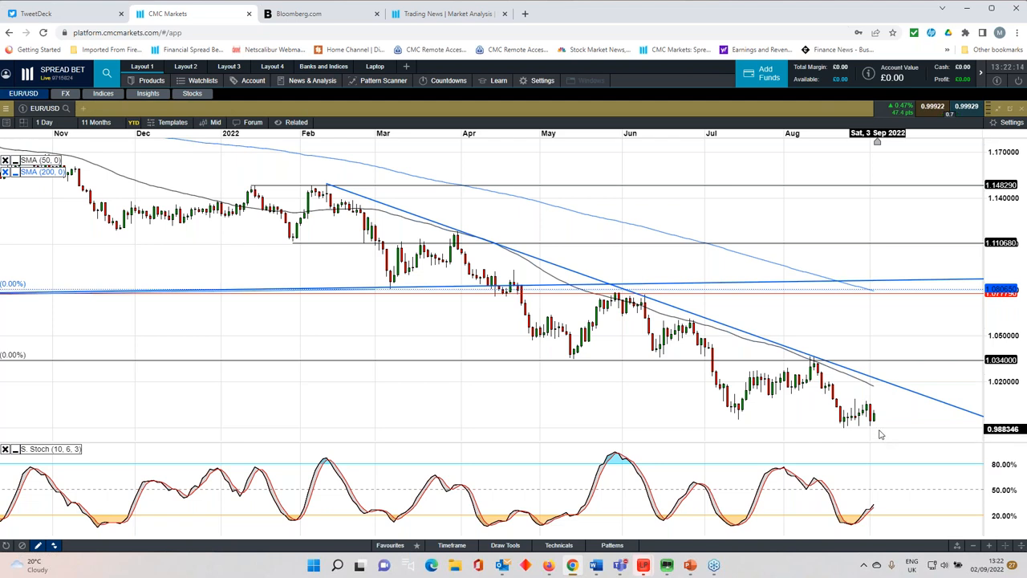
pyautogui.moveTo(879, 407)
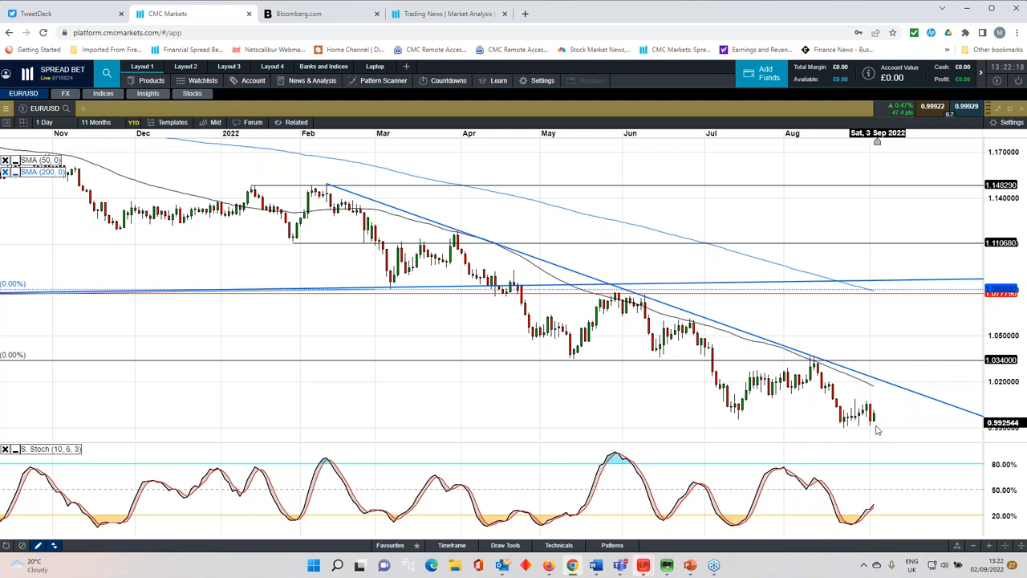
pyautogui.moveTo(877, 389)
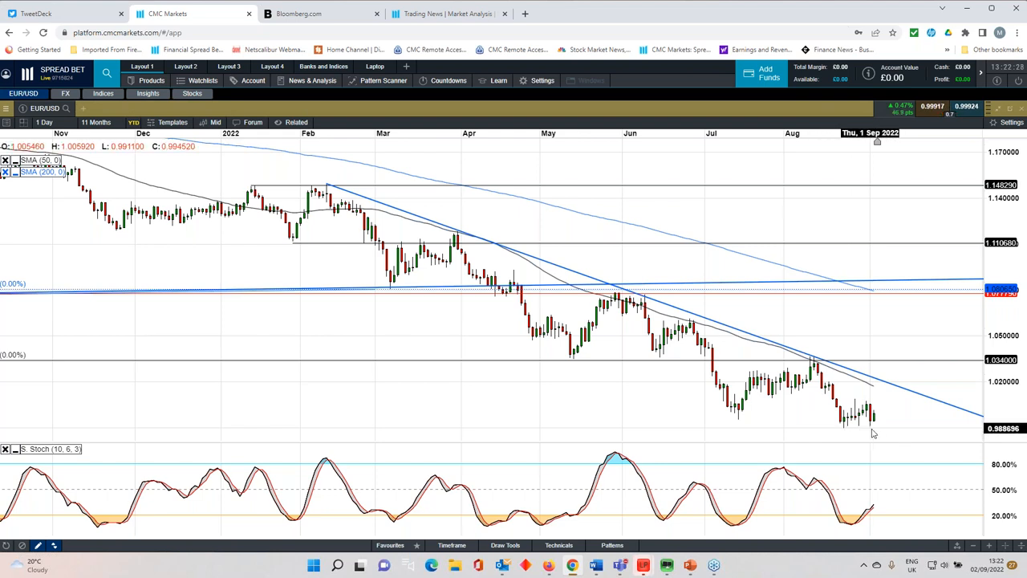
pyautogui.moveTo(883, 445)
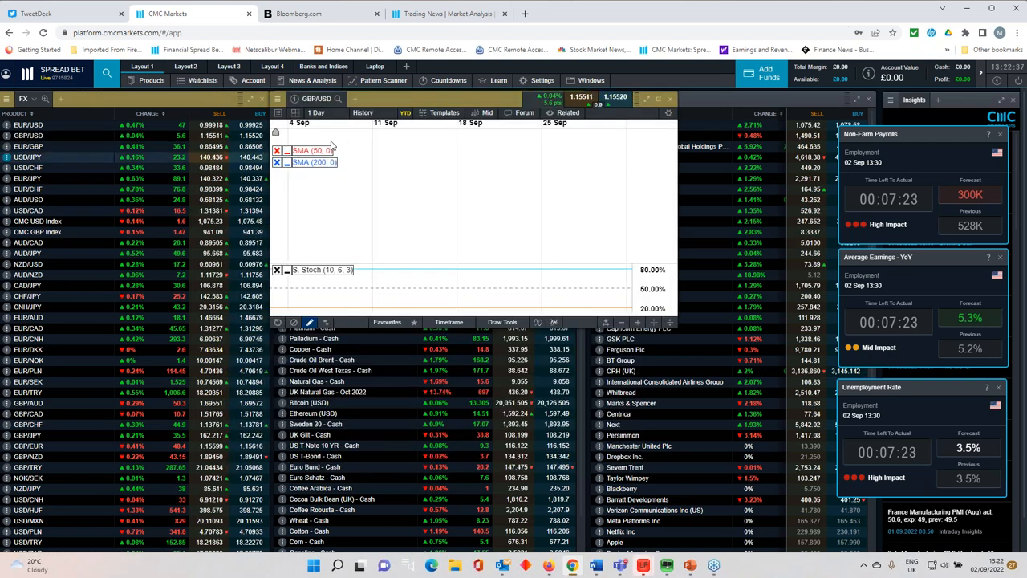
# Maximise the GBP/USD daily chart and change its date range.
pyautogui.click(299, 235)
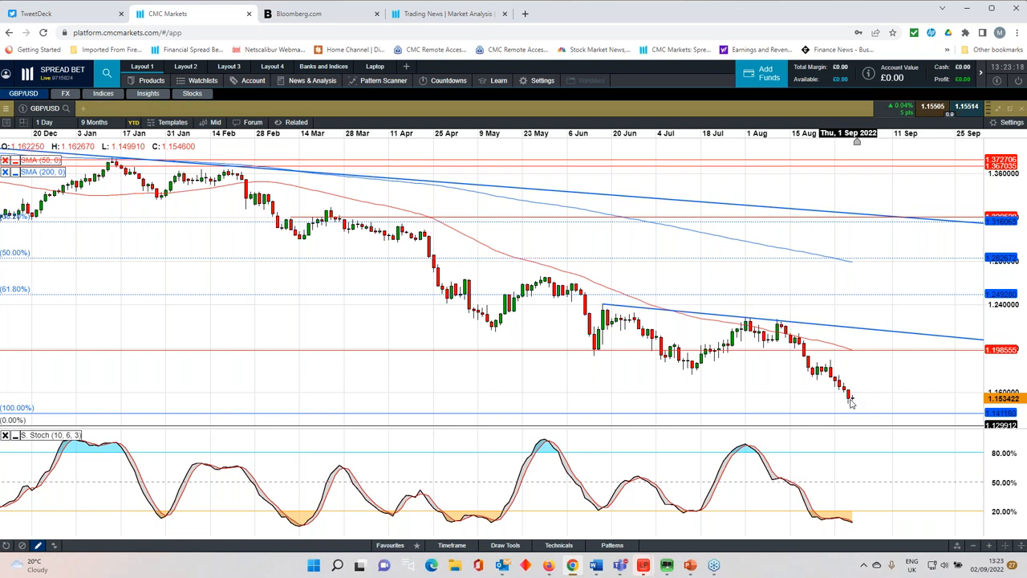
pyautogui.moveTo(835, 359)
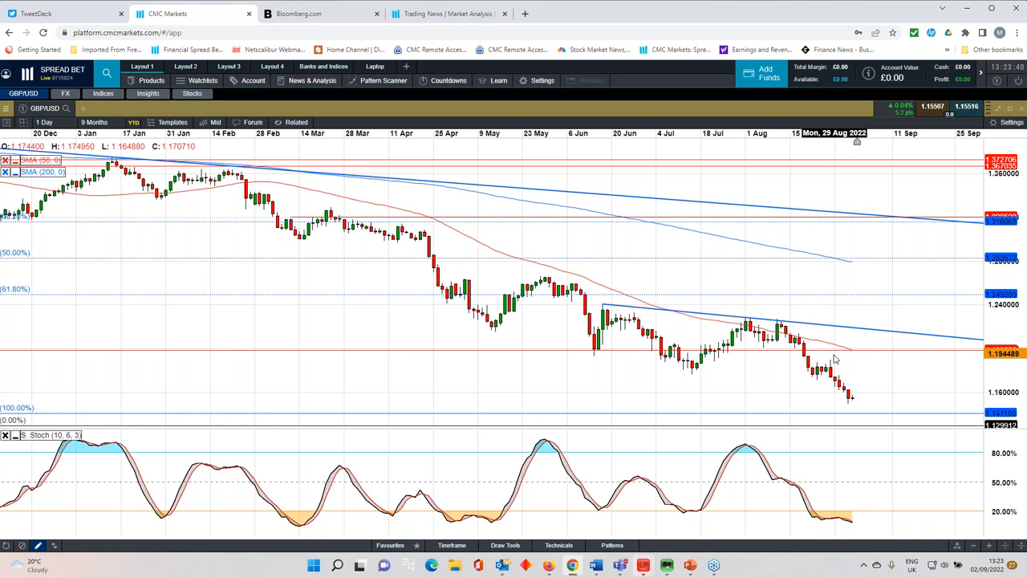
pyautogui.click(95, 122)
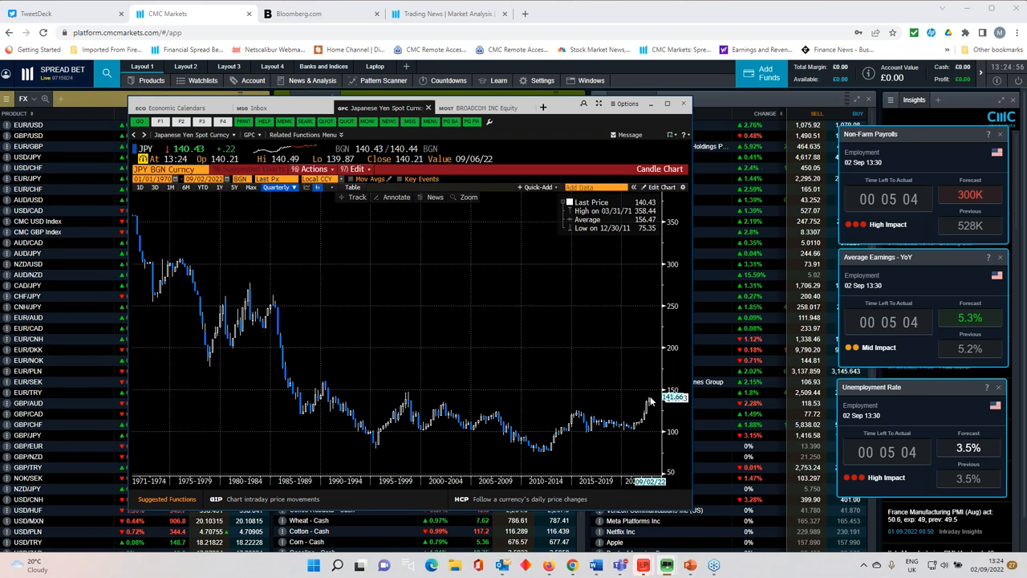
pyautogui.moveTo(650, 401)
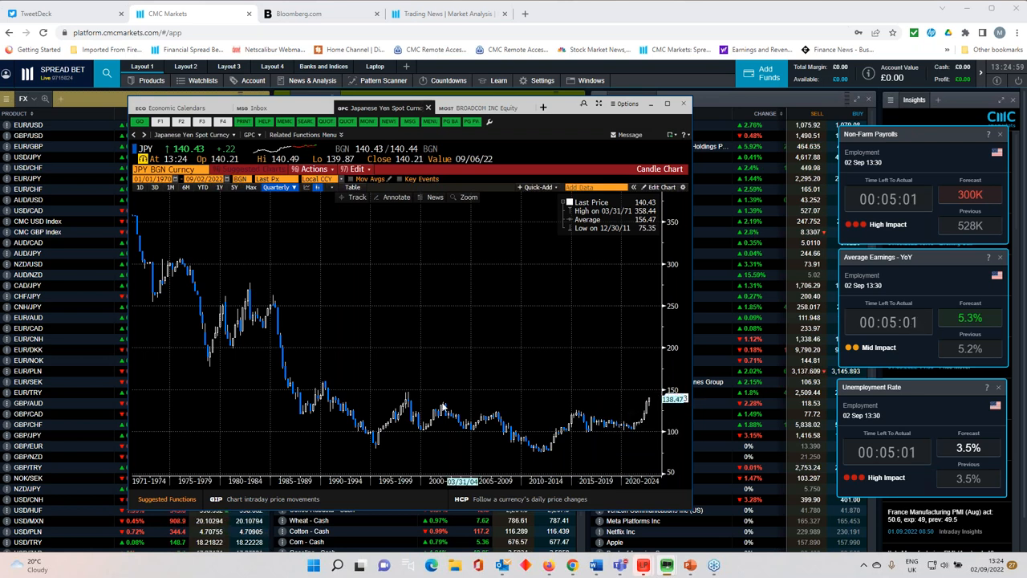
pyautogui.moveTo(420, 393)
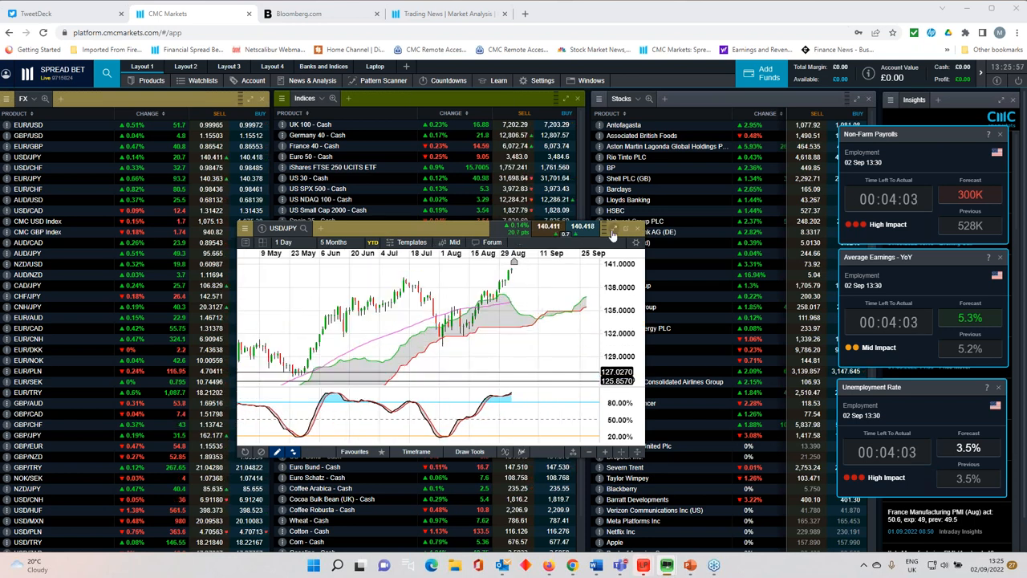
# Maximise the USD/JPY chart and anchor a steeper trendline from the August low.
pyautogui.click(614, 229)
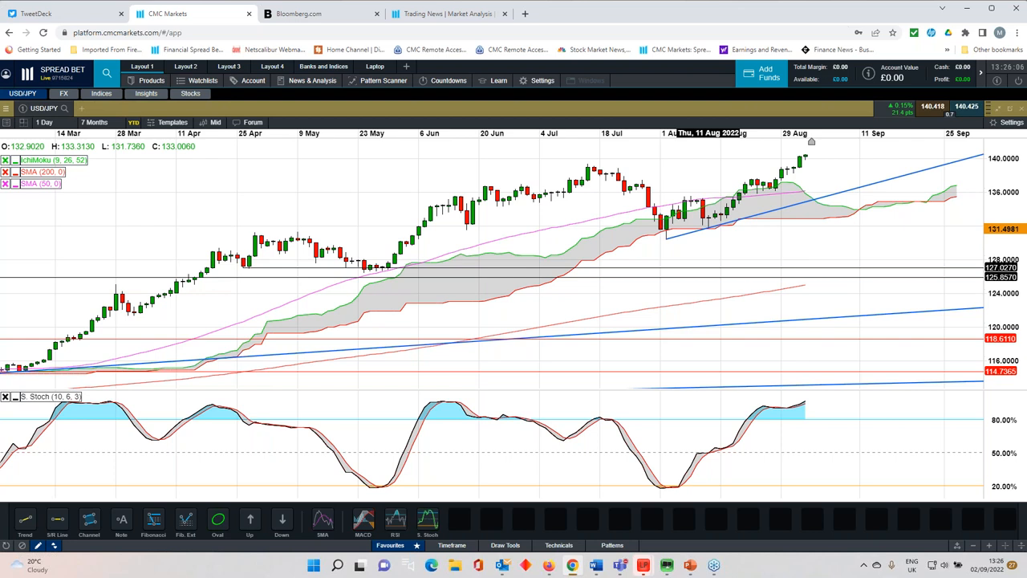
pyautogui.moveTo(331, 416)
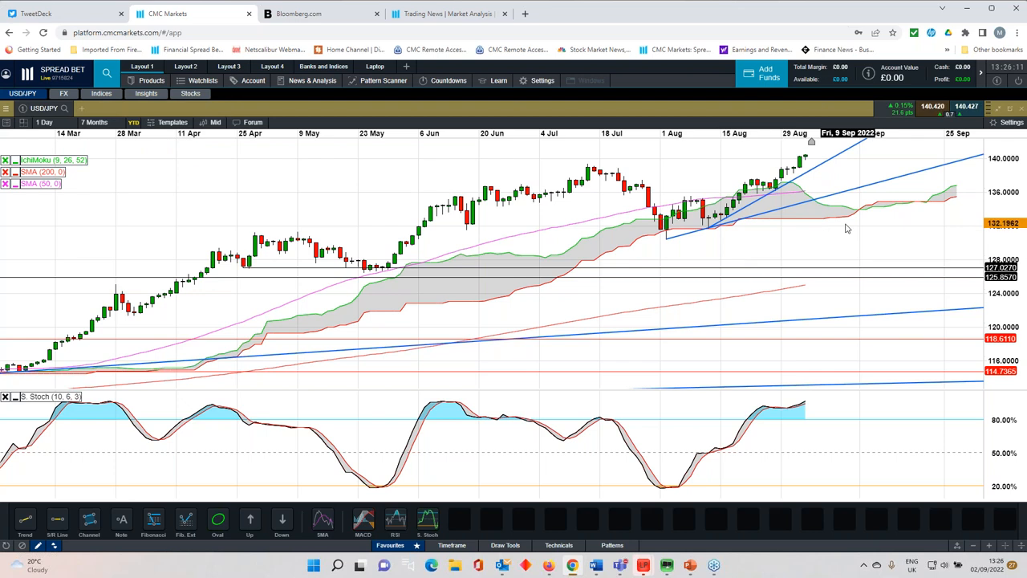
pyautogui.click(94, 122)
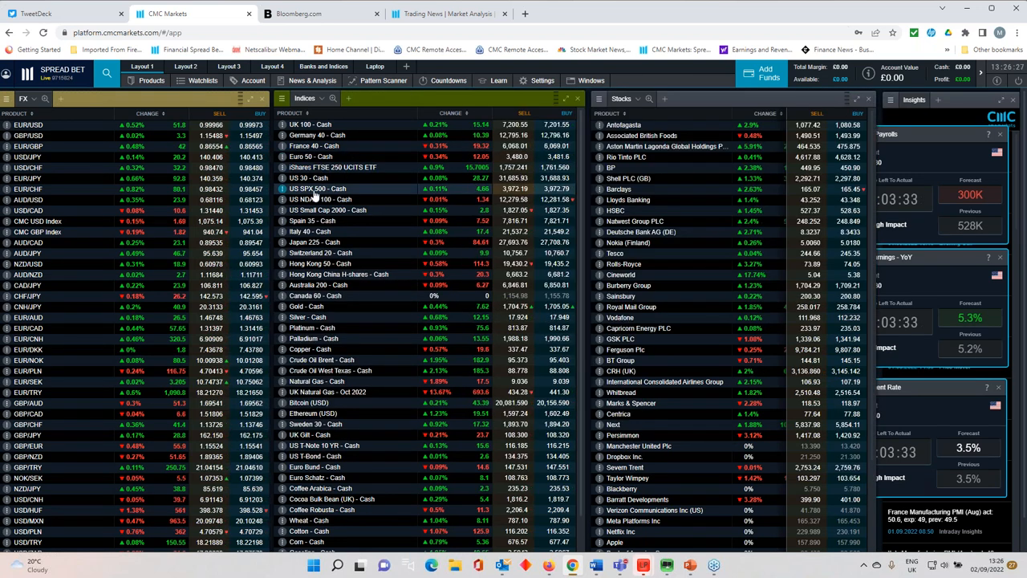
pyautogui.click(317, 189)
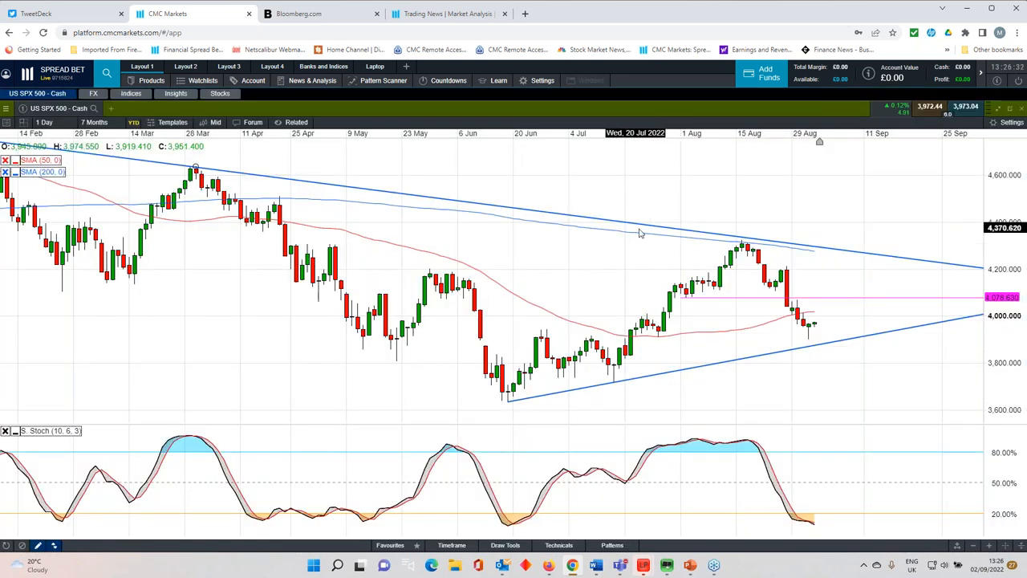
pyautogui.moveTo(650, 263)
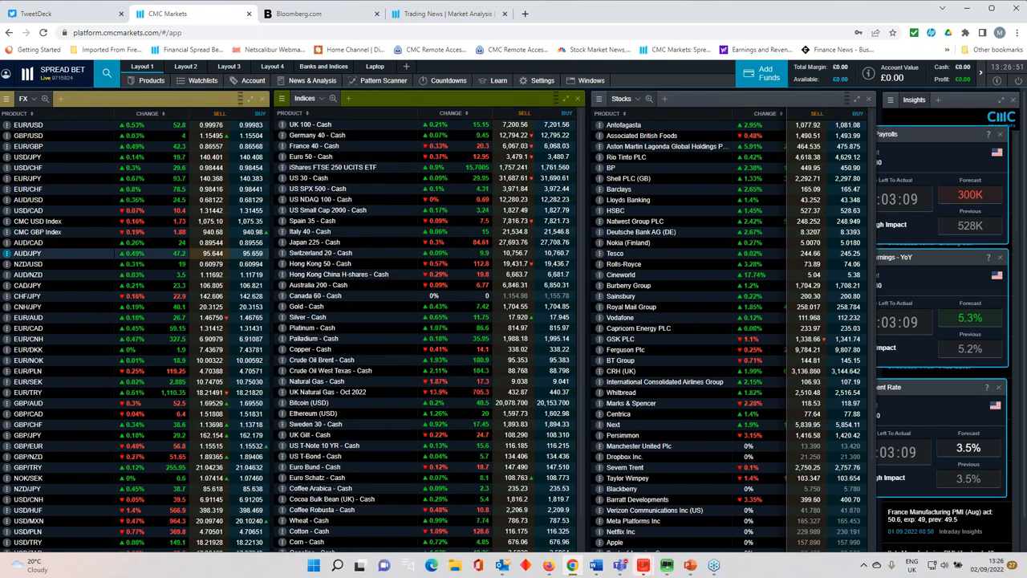
# Open US NDAQ 100 - Cash from the Indices watchlist, maximise it and adjust its range.
pyautogui.click(321, 199)
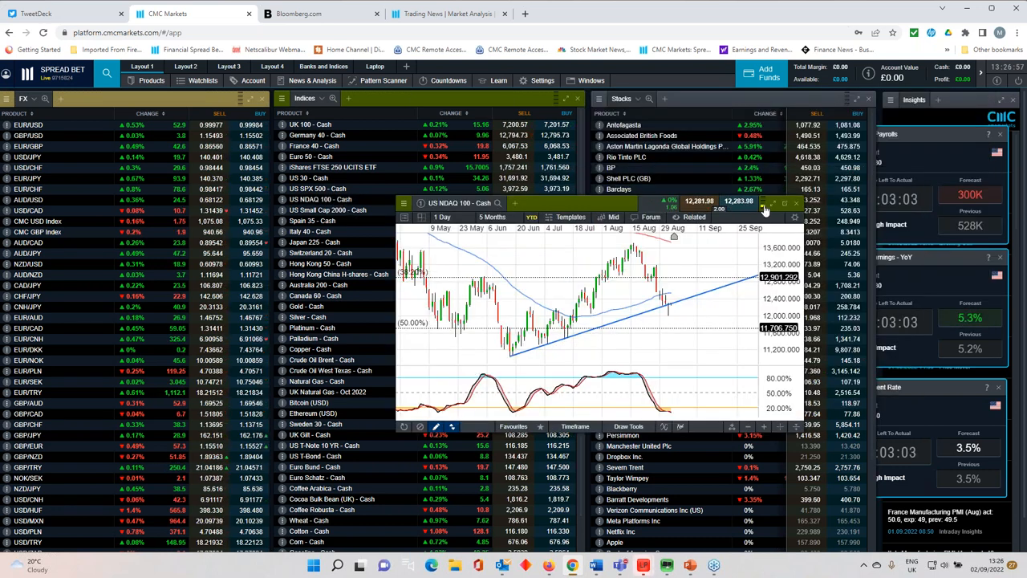
pyautogui.click(772, 203)
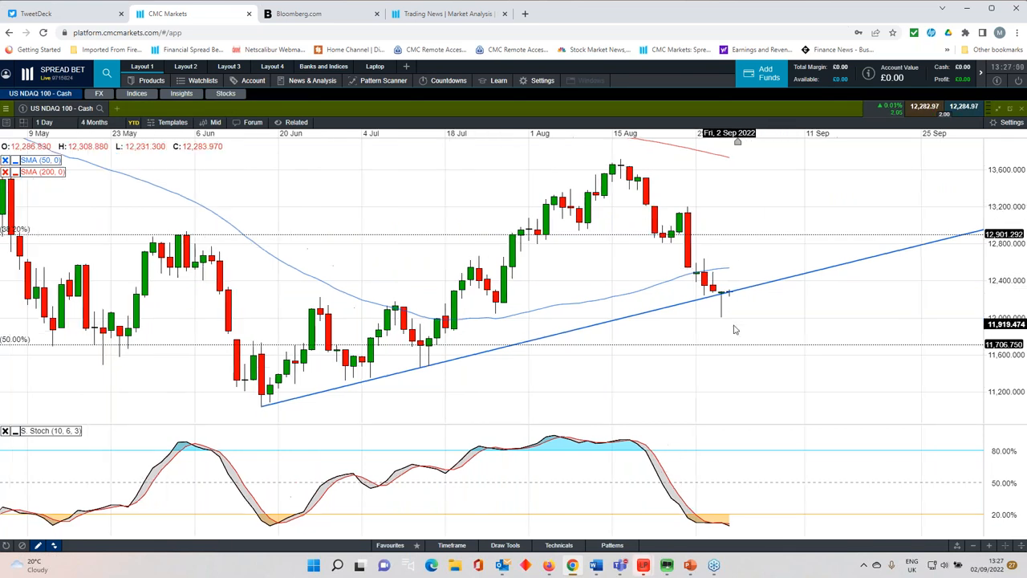
pyautogui.click(93, 122)
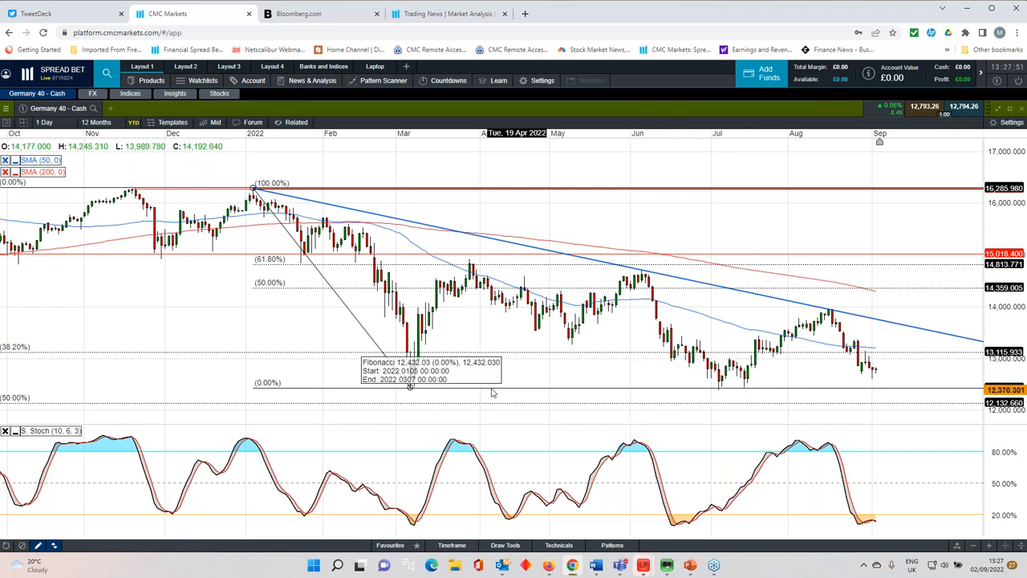
# Change the range on the Germany 40 chart.
pyautogui.click(96, 122)
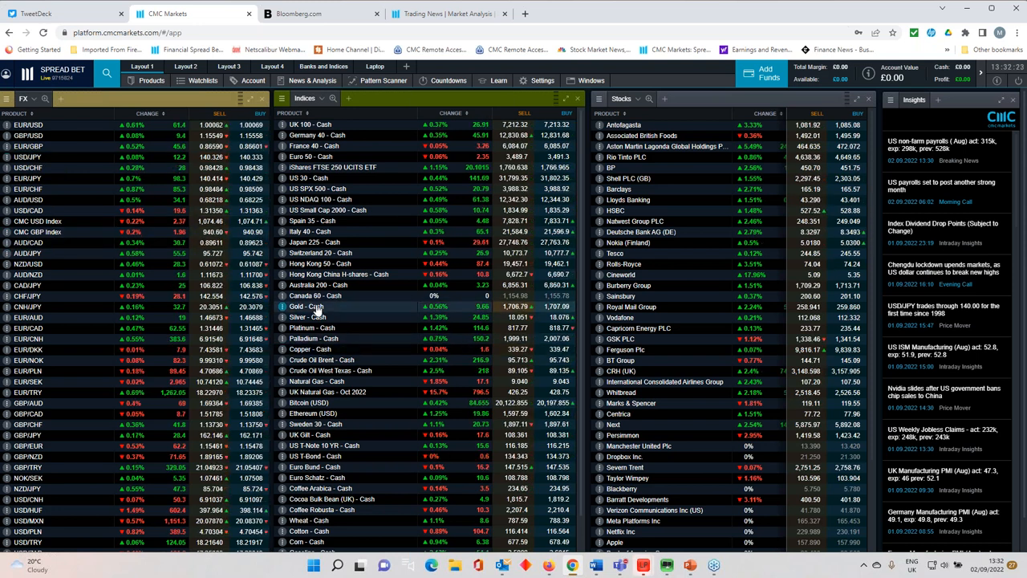
# Open the Gold - Cash chart and extend its range from 11 Months to 2, then 3 Years.
pyautogui.click(308, 305)
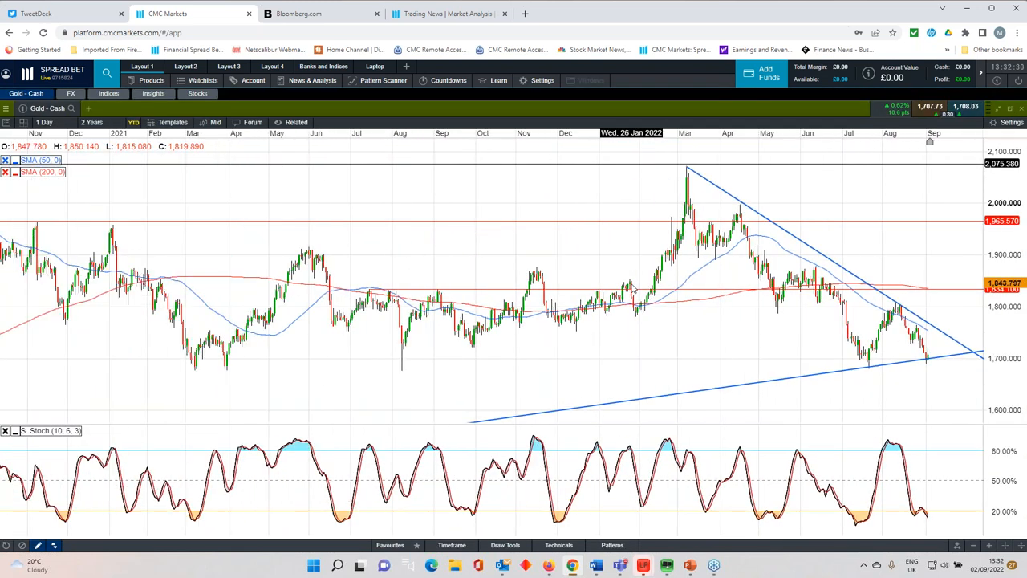
pyautogui.click(92, 122)
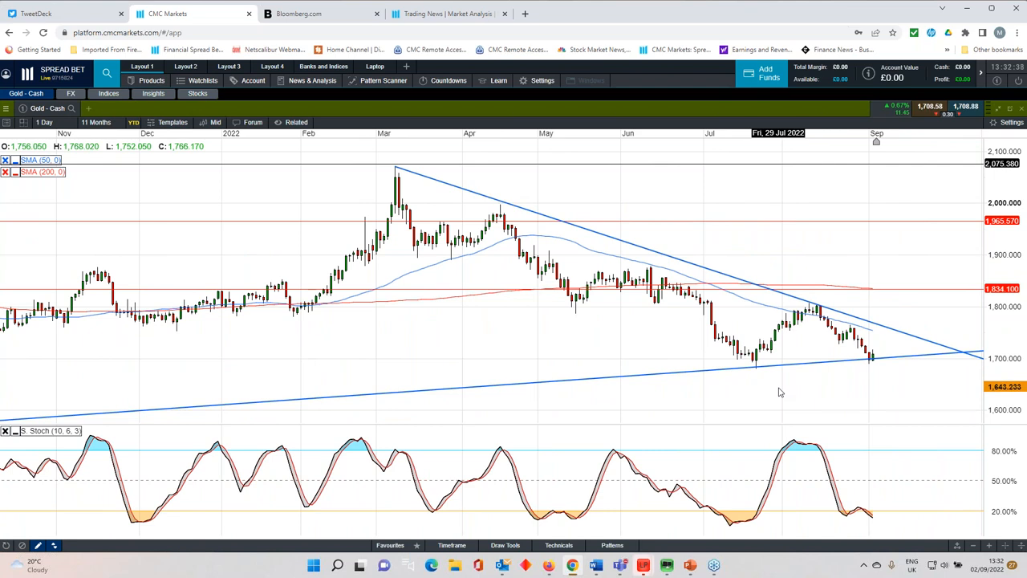
pyautogui.moveTo(855, 376)
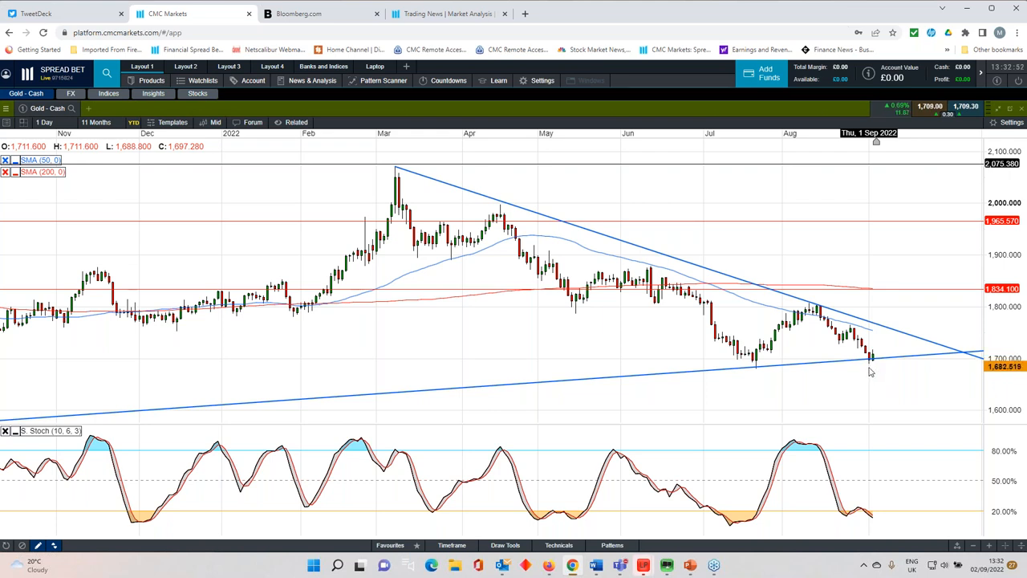
pyautogui.click(95, 122)
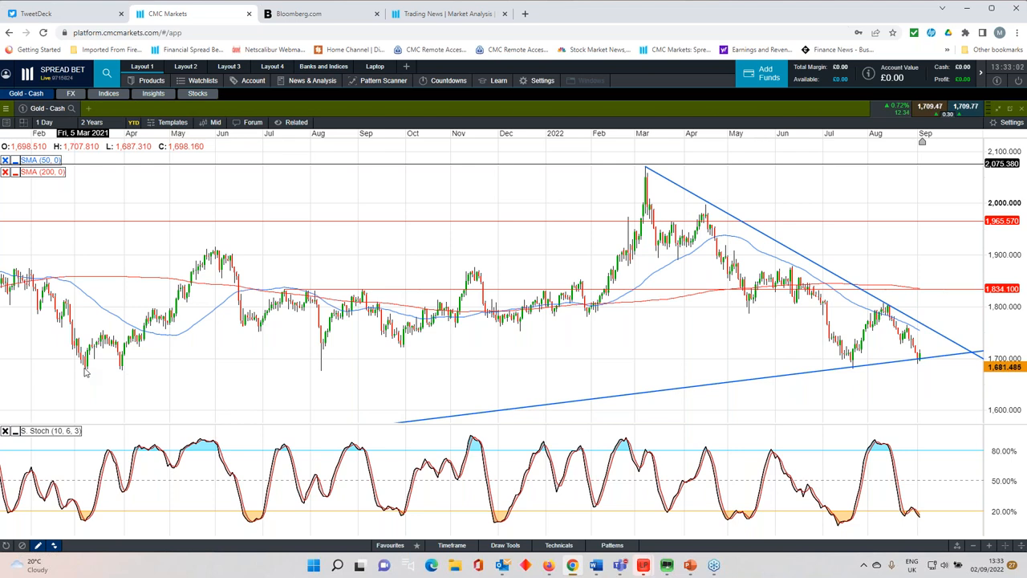
pyautogui.moveTo(87, 371)
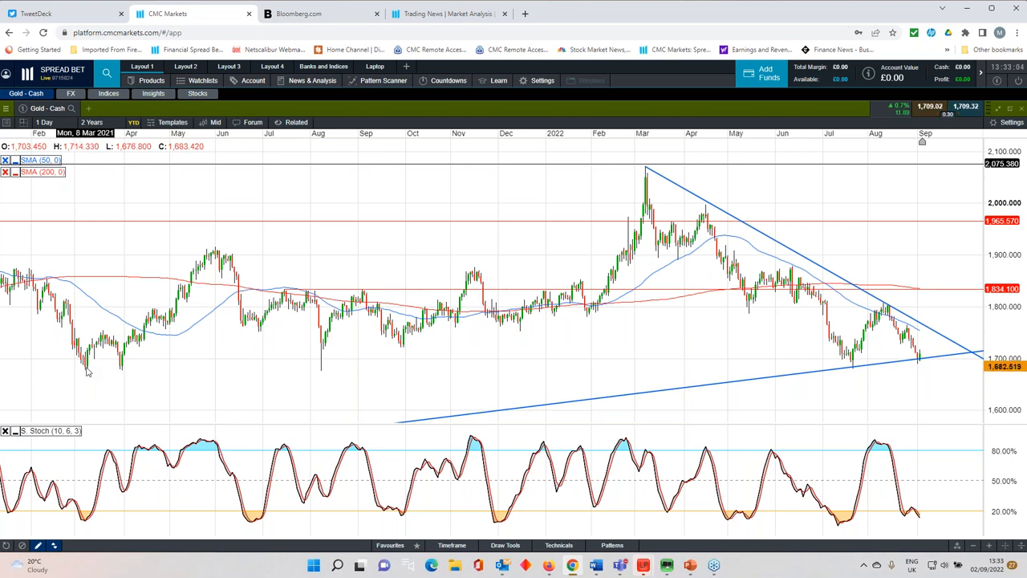
pyautogui.moveTo(187, 383)
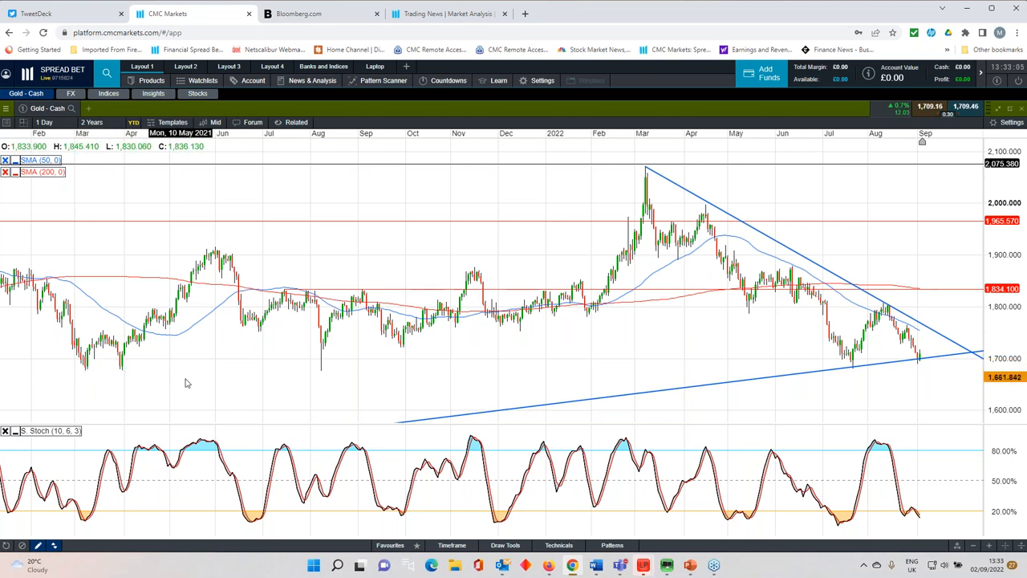
pyautogui.click(91, 122)
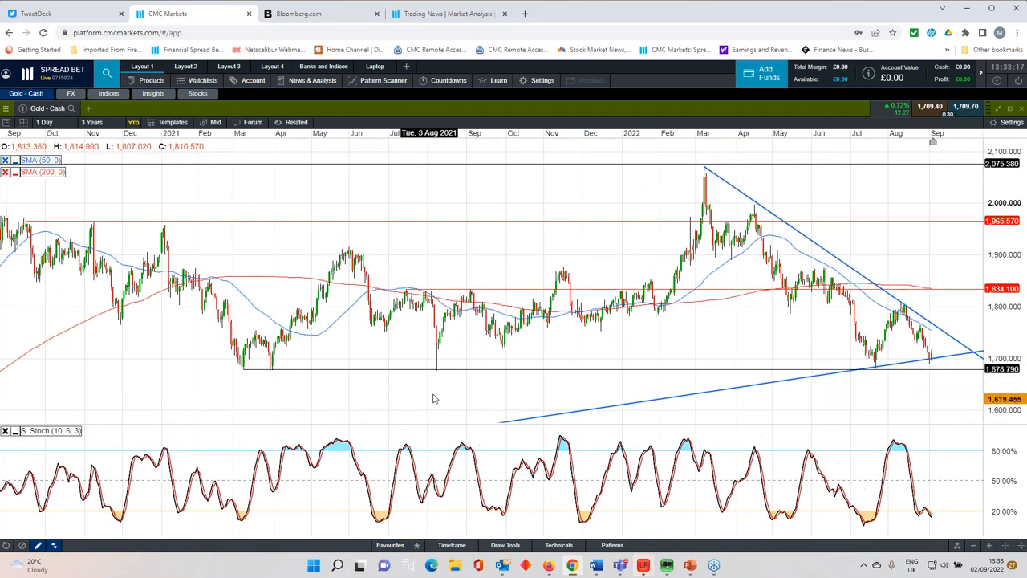
# Set the gold chart range back to 11 Months.
pyautogui.click(92, 122)
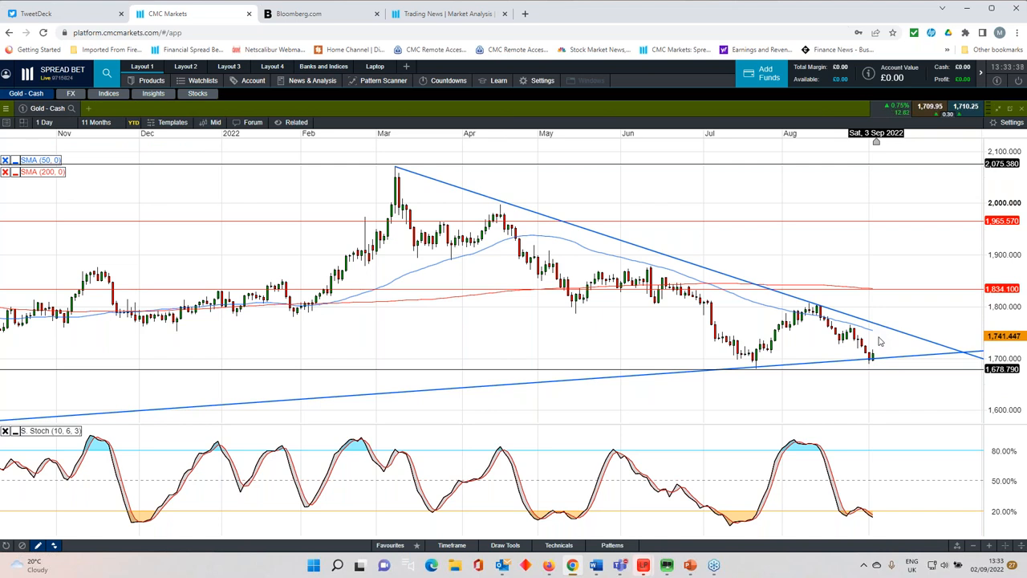
pyautogui.moveTo(941, 313)
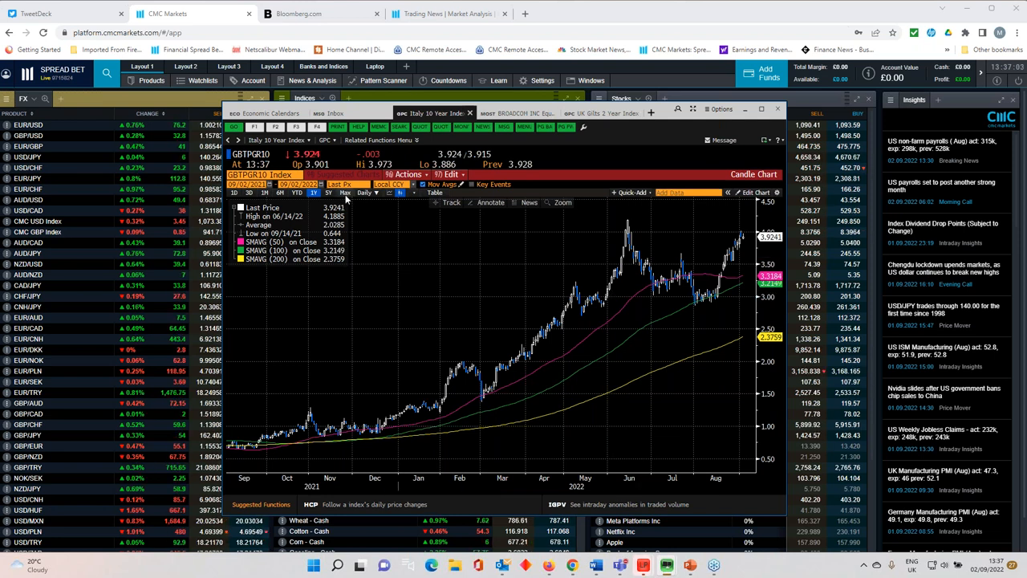
# Show Italy's 10-year yield as weekly candles covering ten years (2012–2022).
pyautogui.click(345, 192)
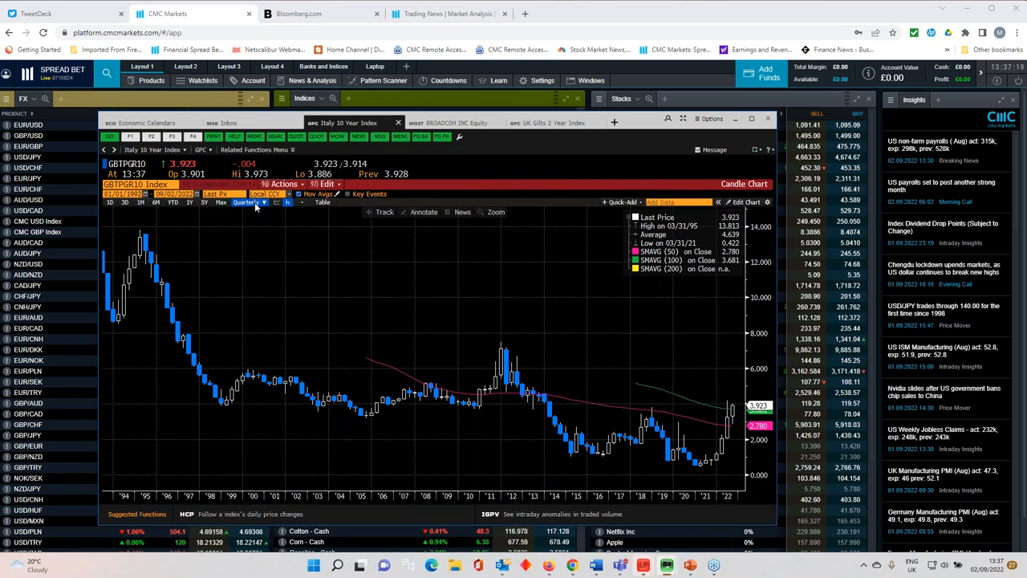
pyautogui.click(249, 202)
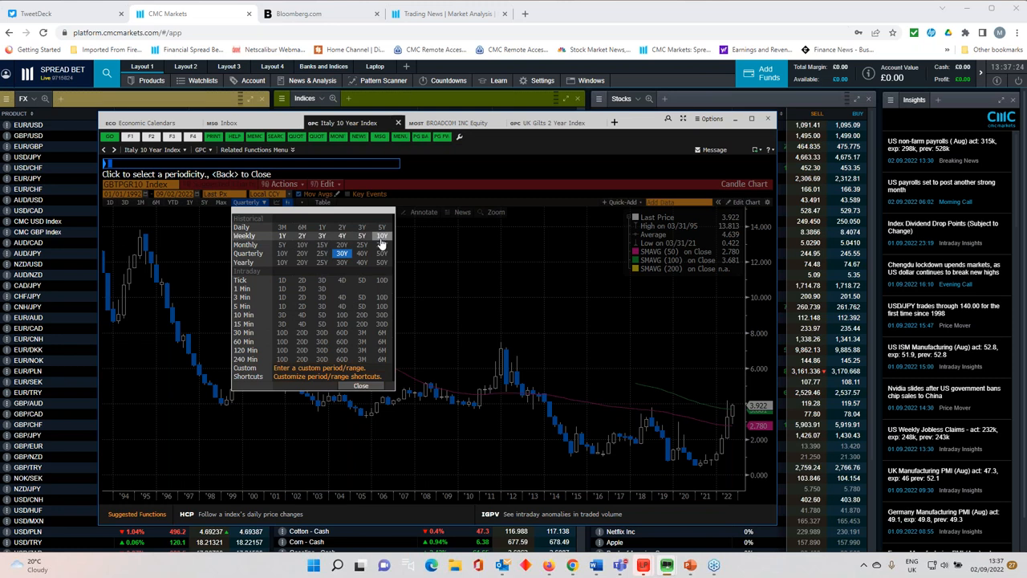
pyautogui.click(362, 235)
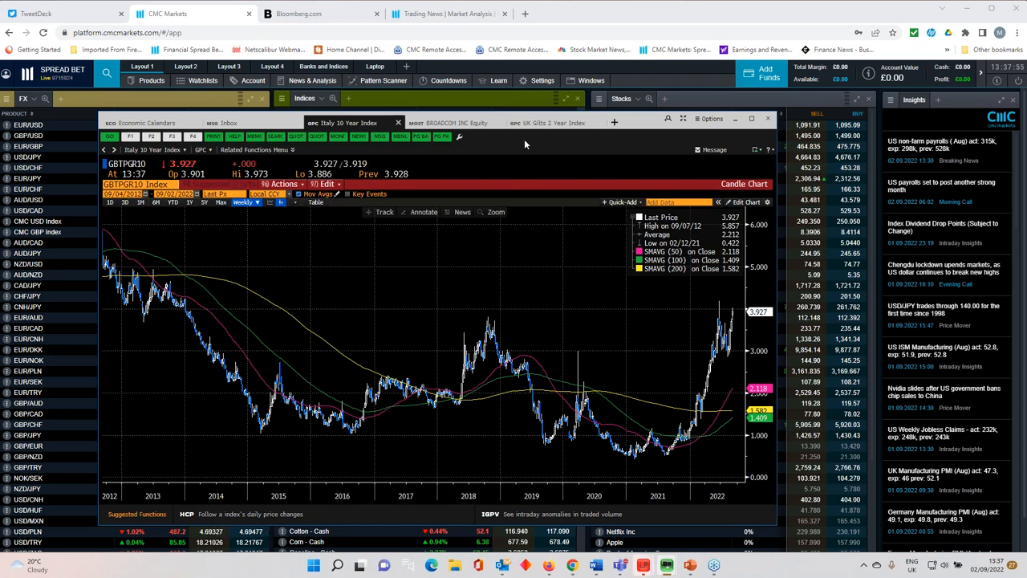
pyautogui.moveTo(639, 124)
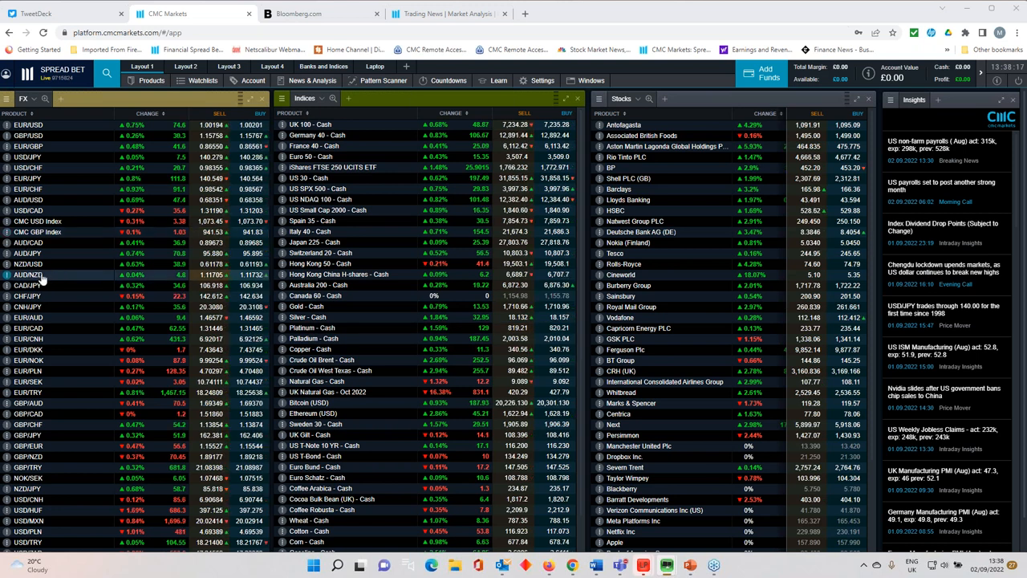
# Widen the USD/CAD daily chart to 2 years, try 3 years, then settle on 2 years.
pyautogui.click(28, 285)
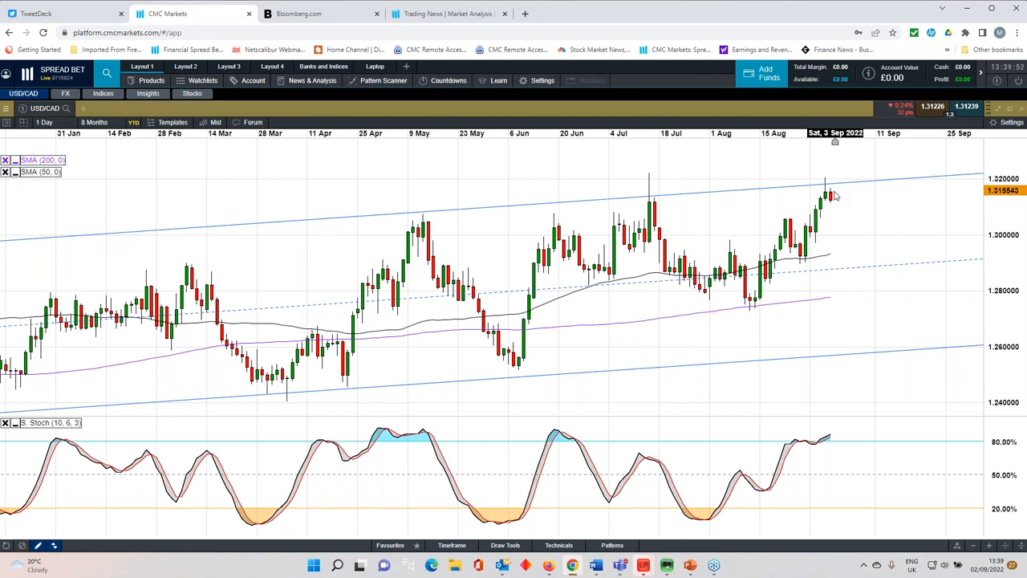
pyautogui.click(94, 122)
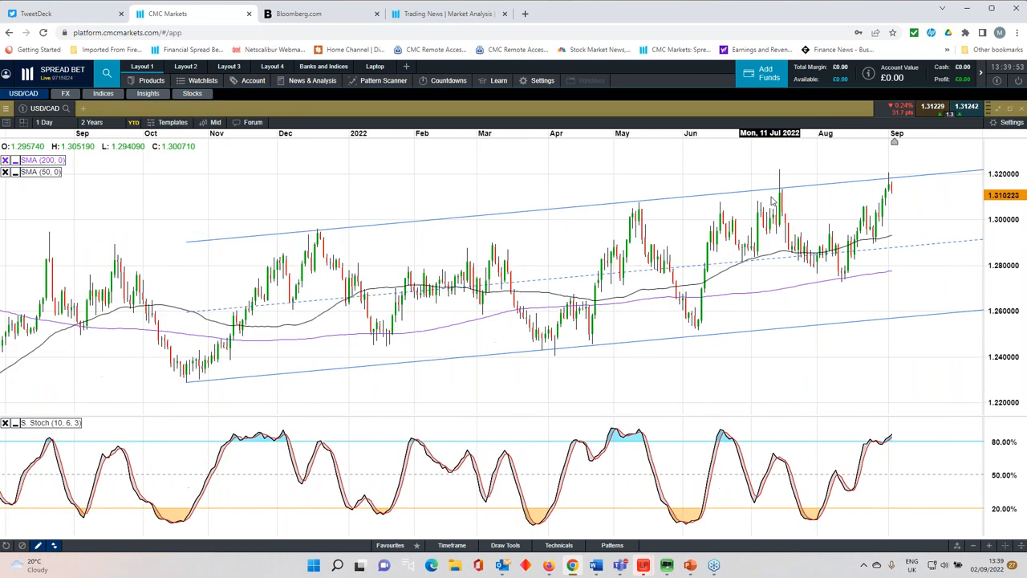
pyautogui.click(91, 122)
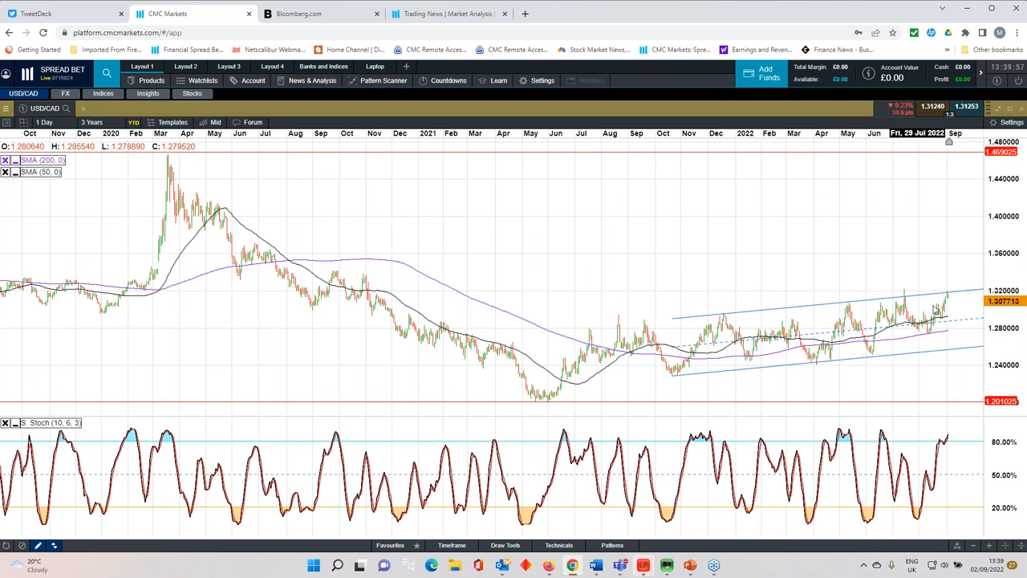
pyautogui.moveTo(360, 279)
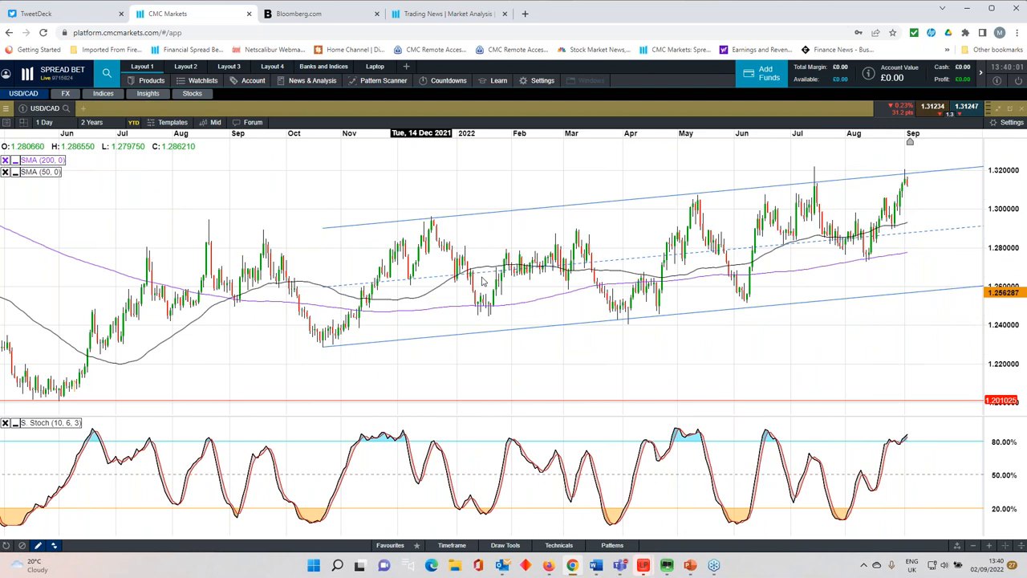
pyautogui.click(90, 122)
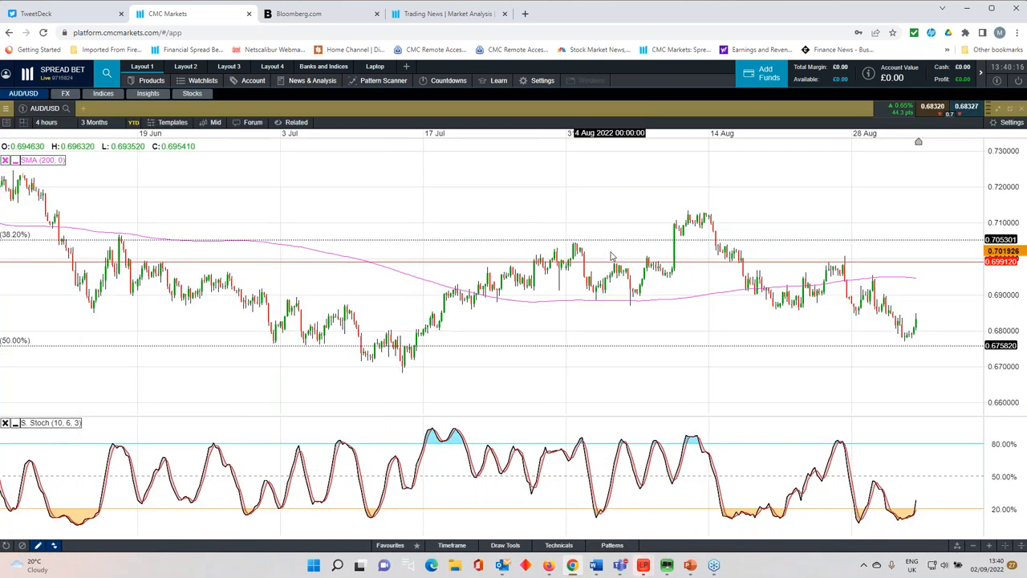
# Switch AUD/USD to daily candles and extend the period to 3, then 4 years.
pyautogui.click(46, 122)
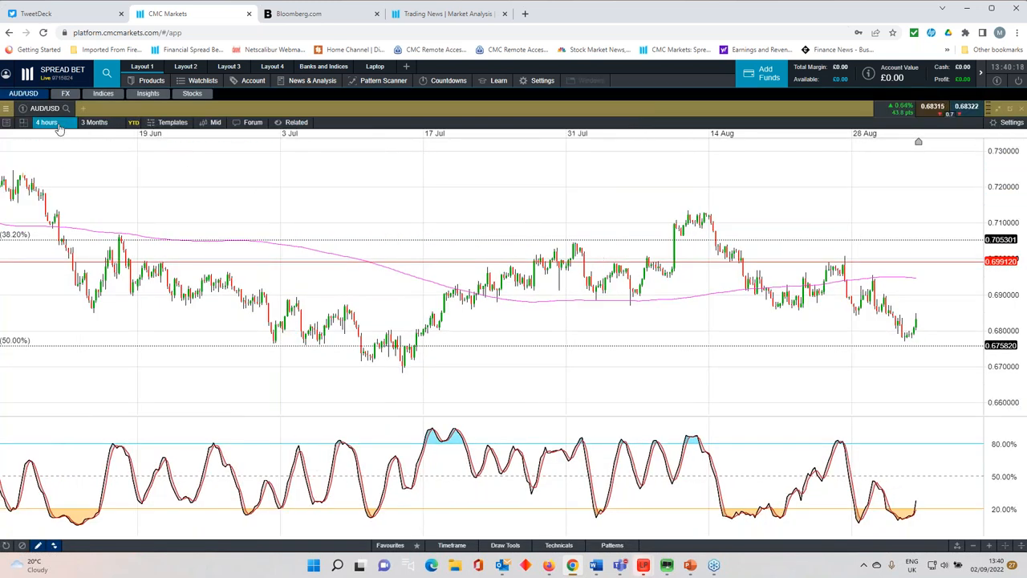
pyautogui.click(46, 122)
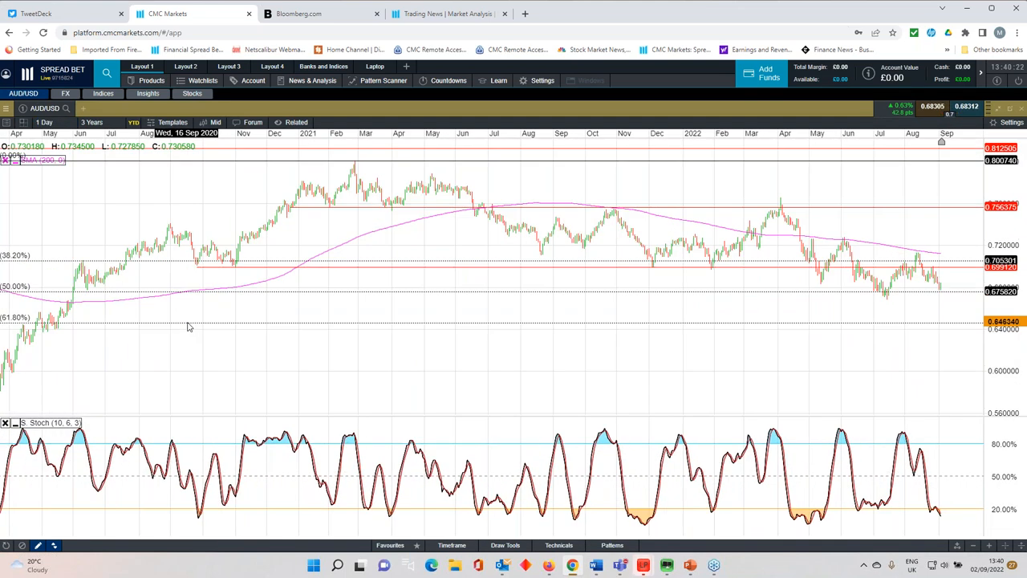
pyautogui.click(91, 122)
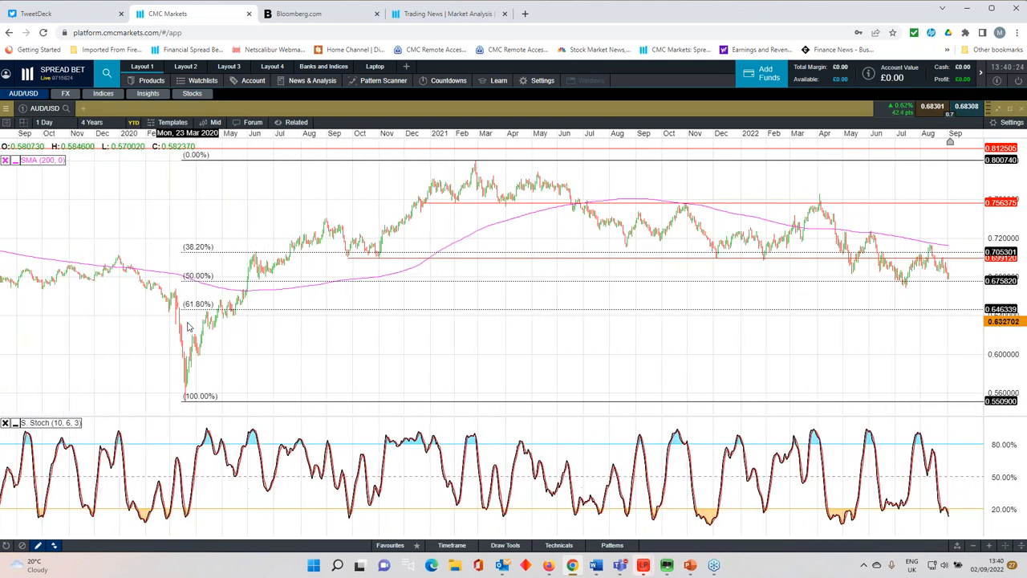
pyautogui.click(91, 122)
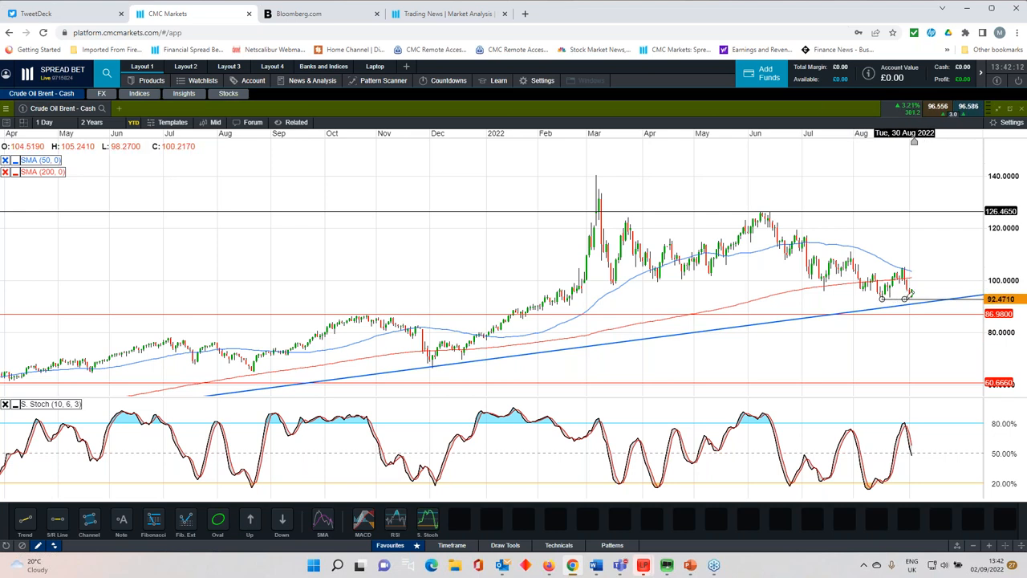
pyautogui.moveTo(907, 305)
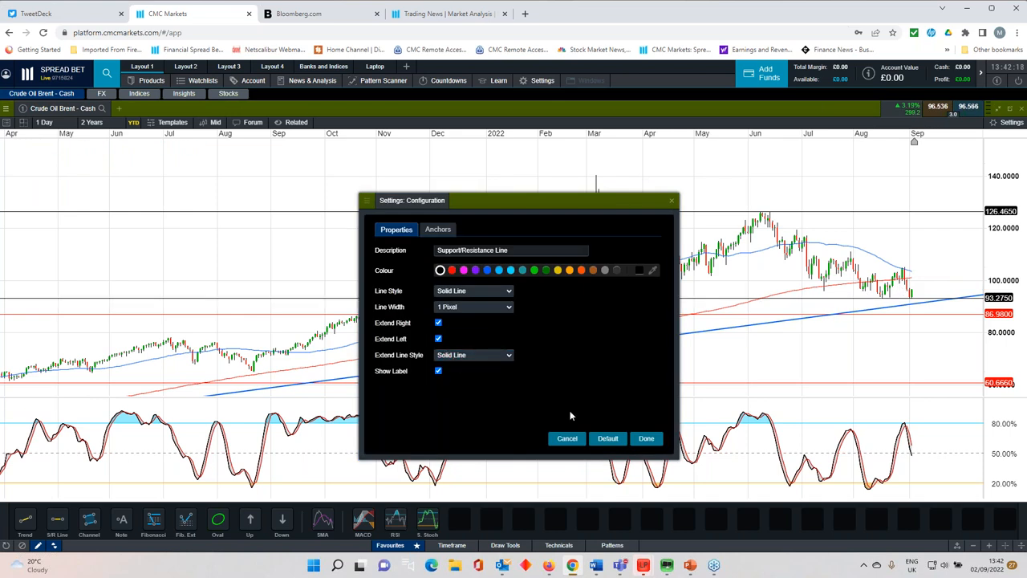
# Dismiss the support line settings and cycle Brent crude through 4-, 3- and 2-year views.
pyautogui.click(647, 438)
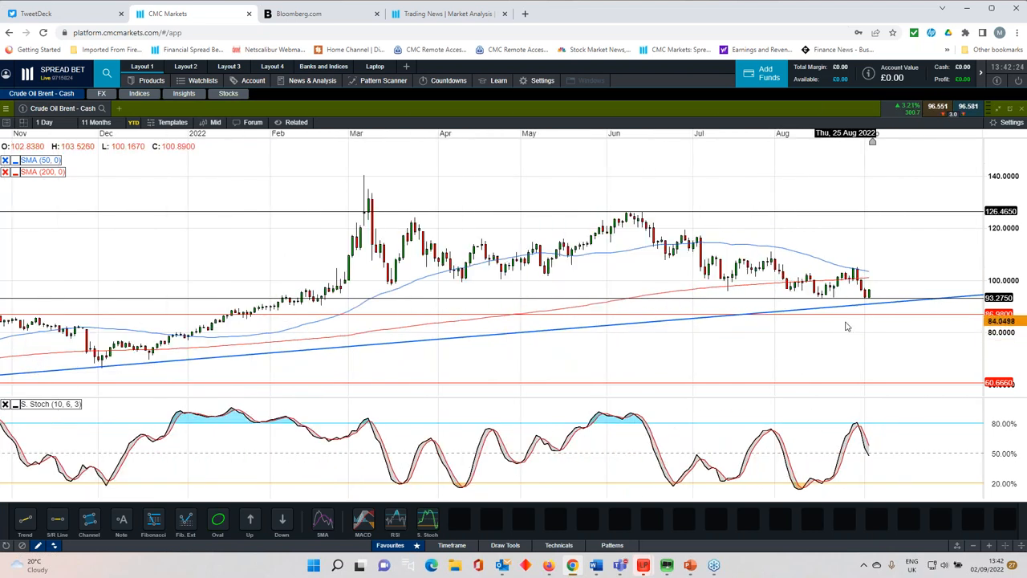
pyautogui.click(96, 122)
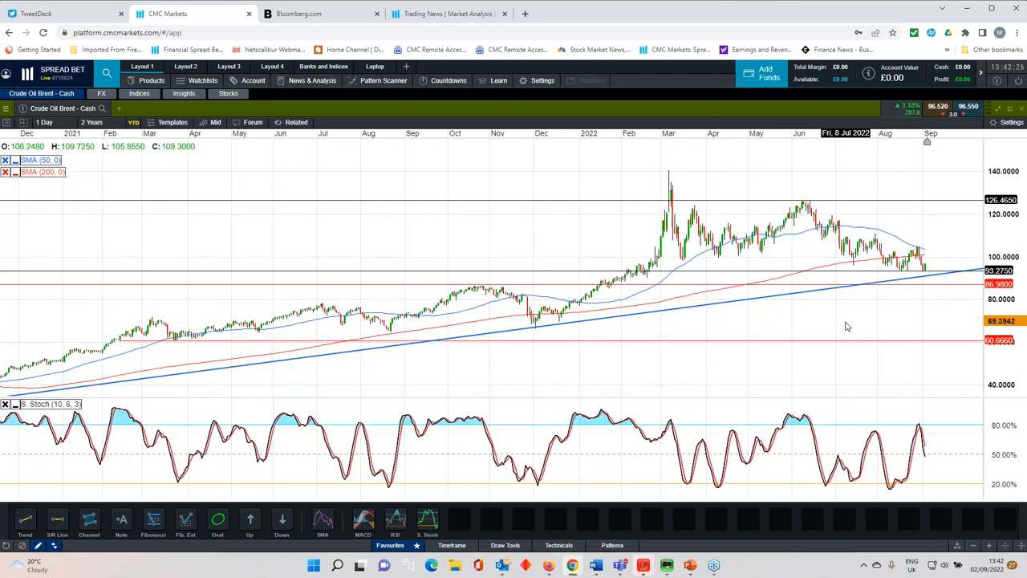
pyautogui.click(92, 122)
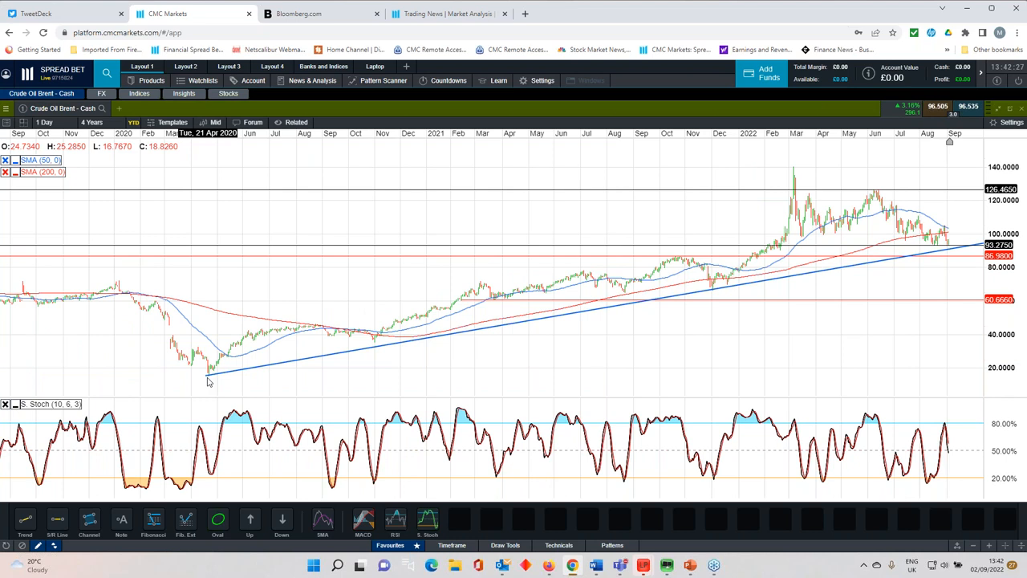
pyautogui.moveTo(206, 375)
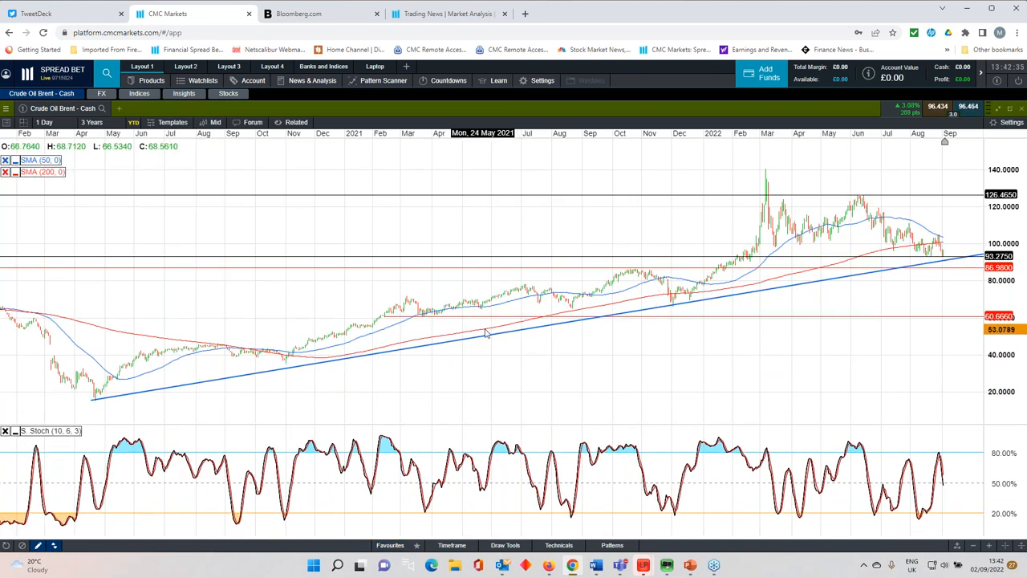
pyautogui.click(91, 122)
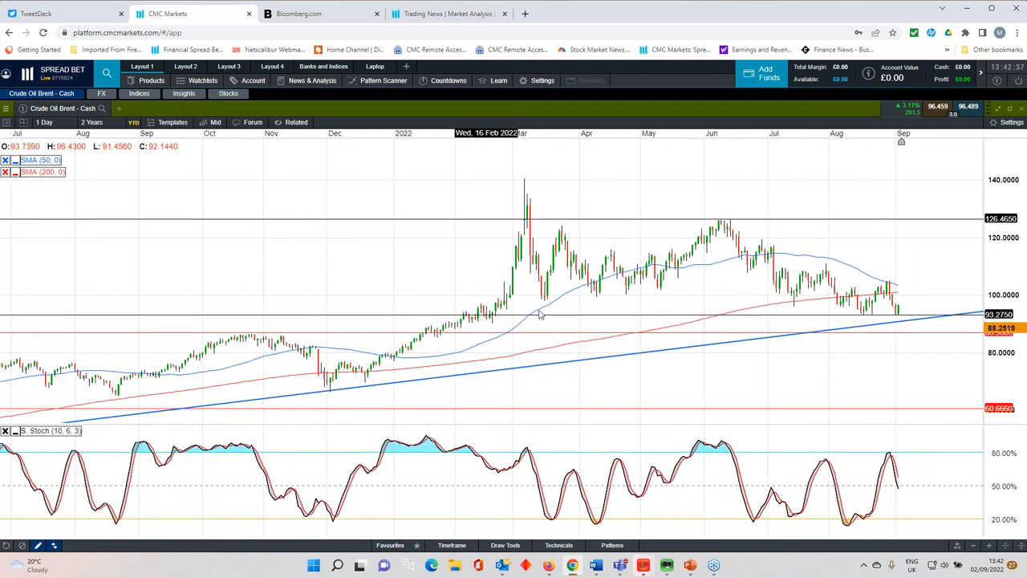
pyautogui.click(92, 122)
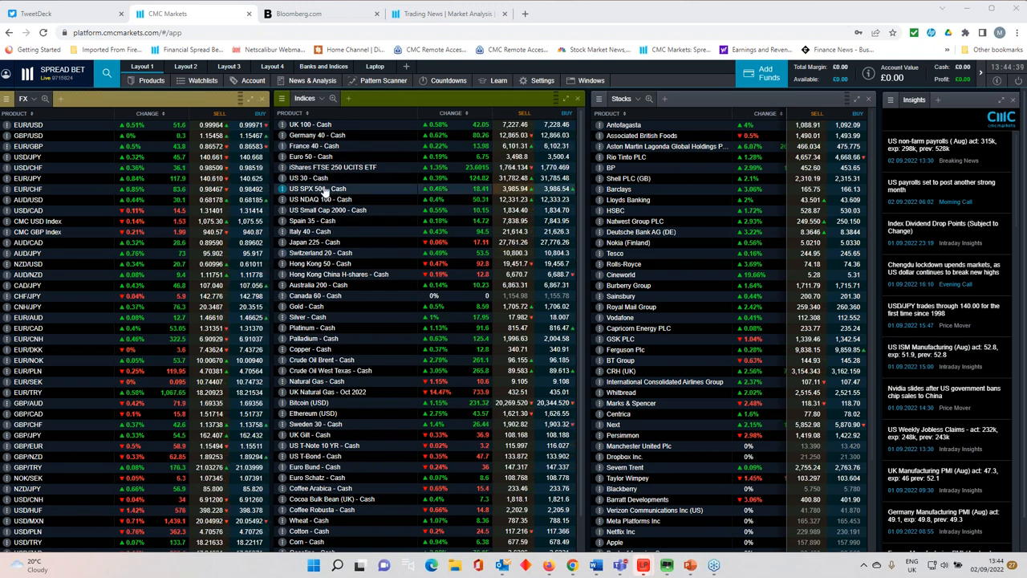
# Open the US NDAQ 100 chart from the Indices watchlist and change its period.
pyautogui.click(317, 188)
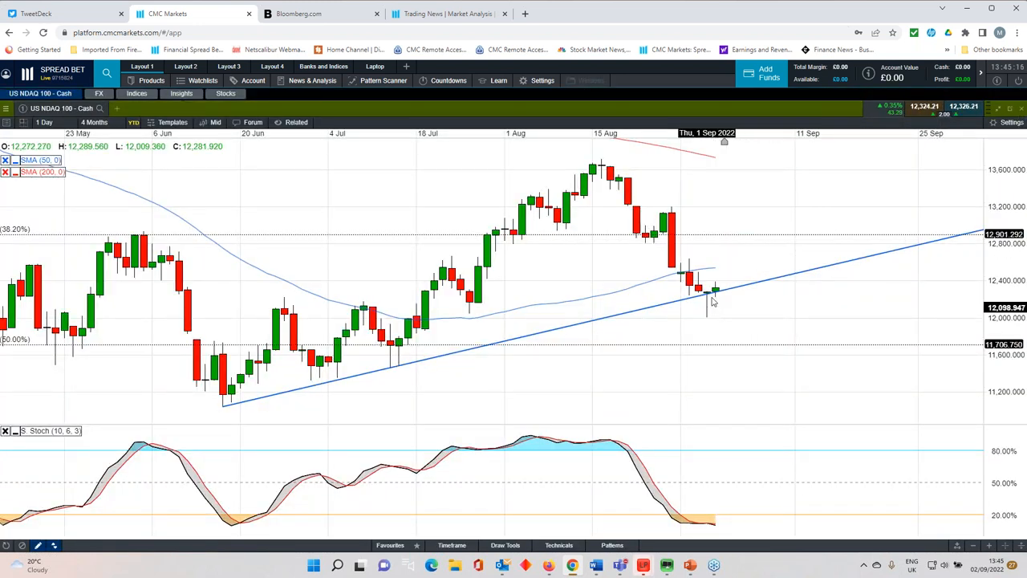
pyautogui.click(94, 122)
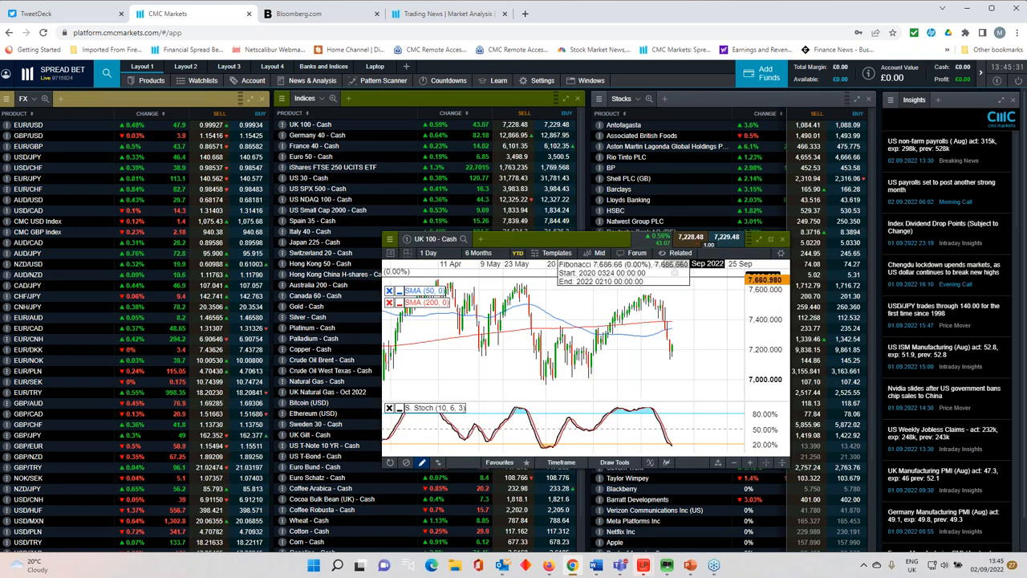
# Maximise the UK 100 - Cash chart and show two years of history.
pyautogui.click(758, 238)
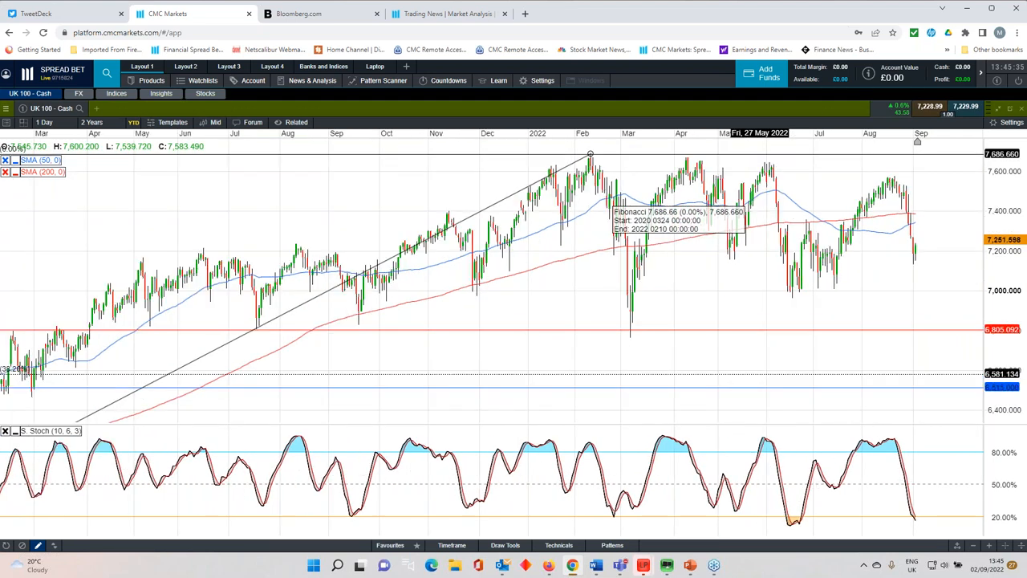
pyautogui.click(91, 122)
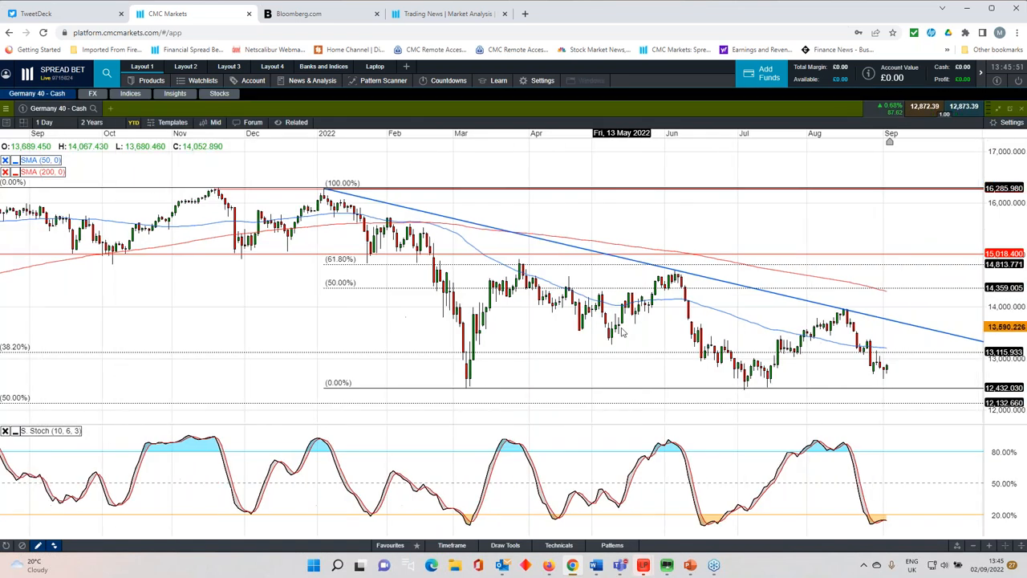
# Pan the Germany 40 chart back to earlier months to review its downtrend.
pyautogui.moveTo(363, 186); pyautogui.dragTo(497, 386)
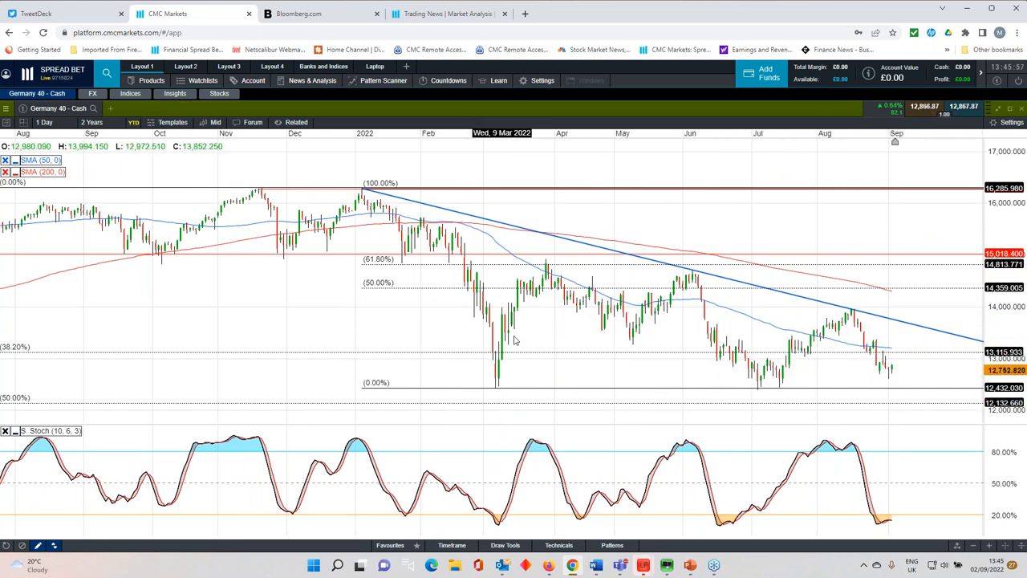
pyautogui.moveTo(361, 189); pyautogui.dragTo(495, 388)
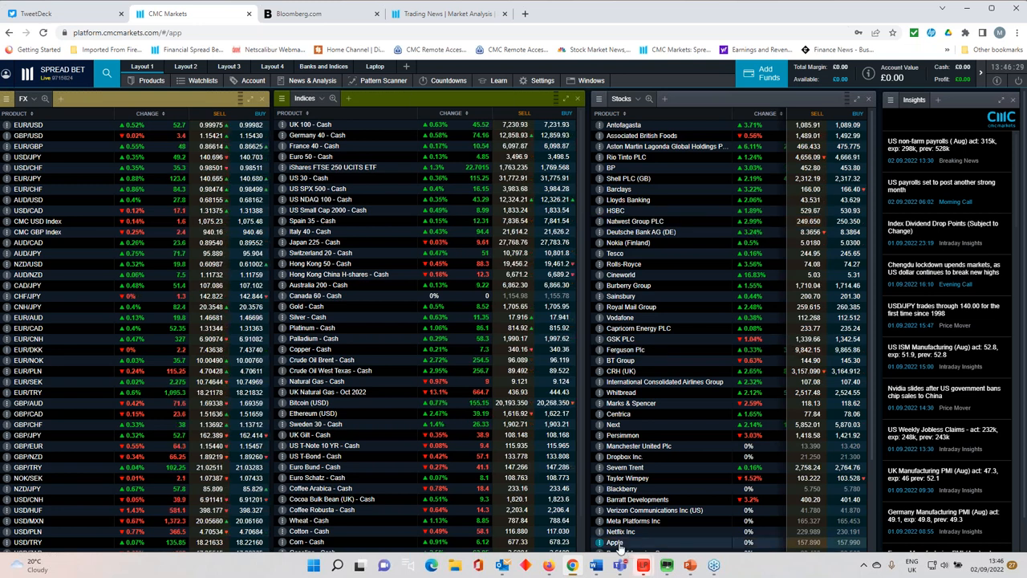
pyautogui.click(614, 543)
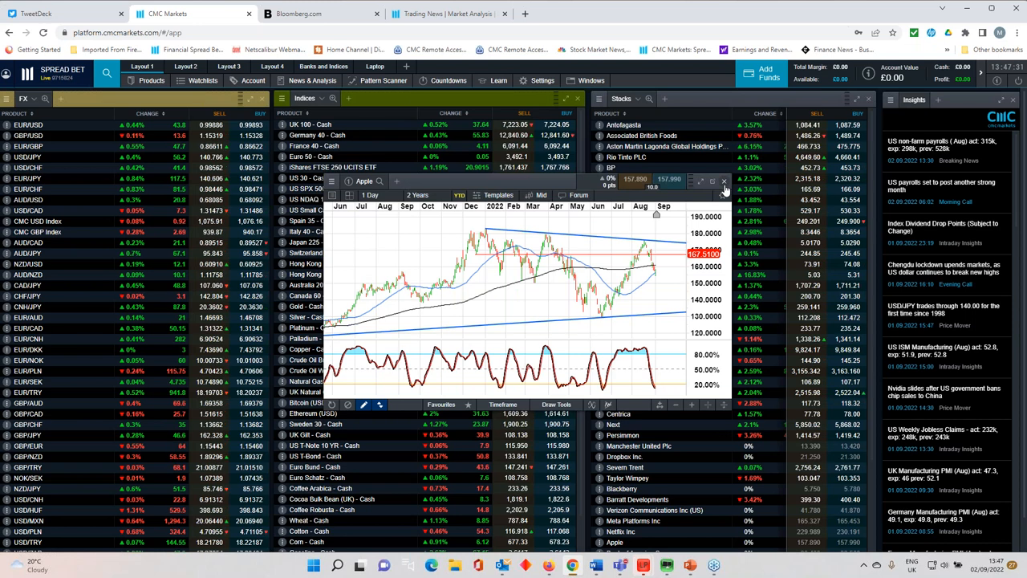
pyautogui.click(724, 181)
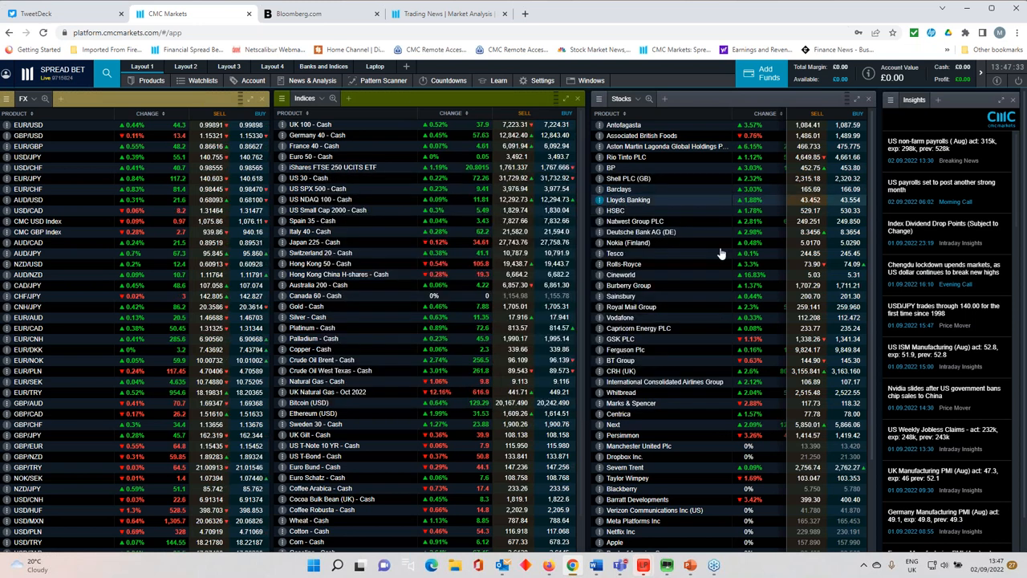